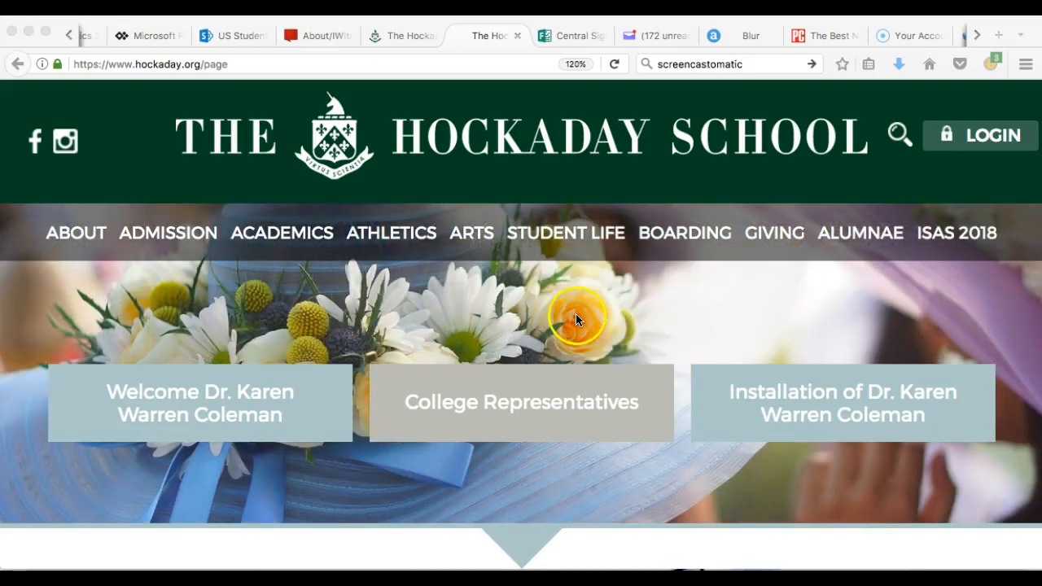
mouse_move(285, 66)
type("cl")
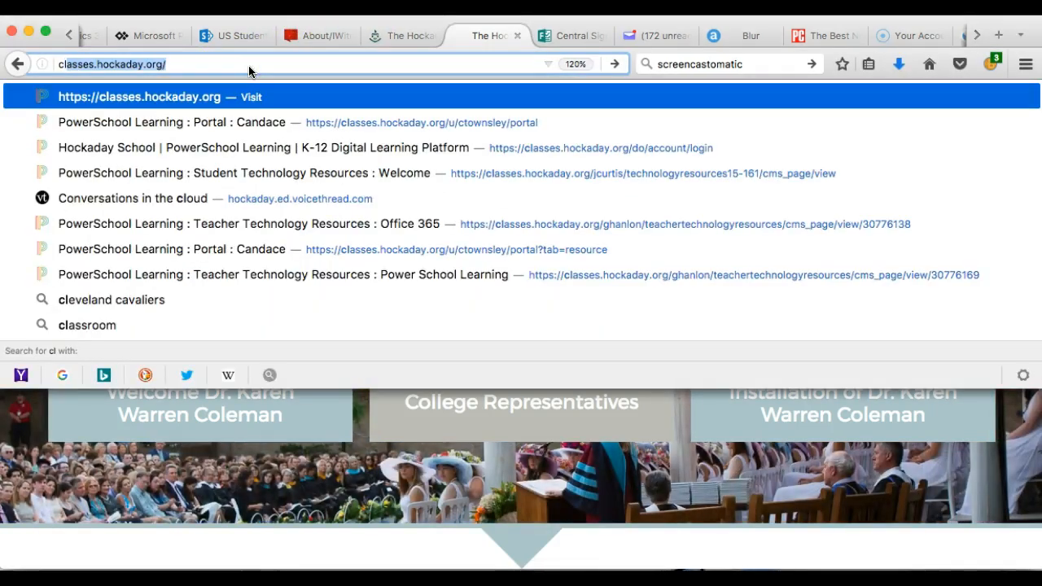
mouse_move(285, 35)
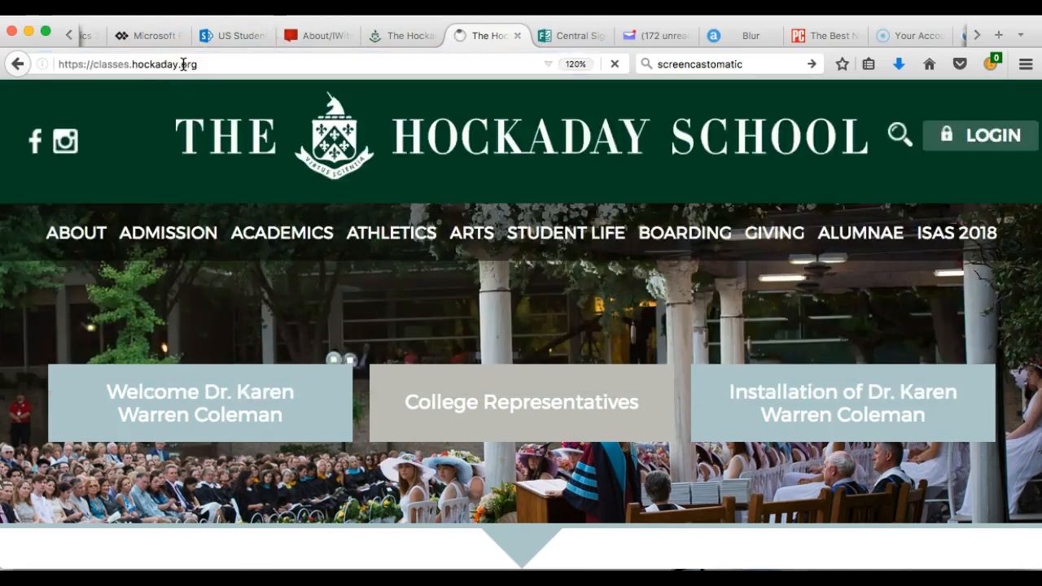
left_click(979, 135)
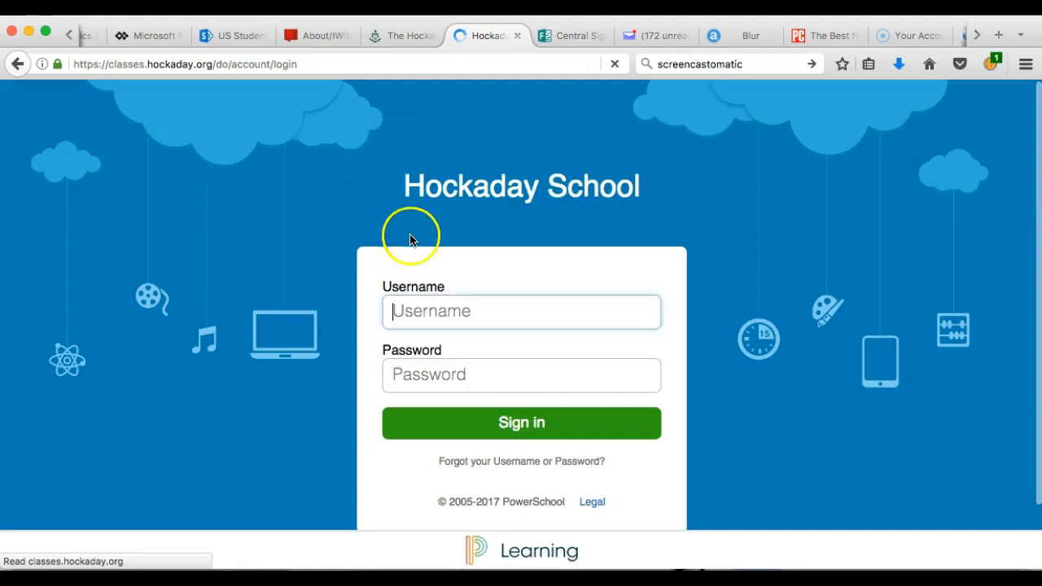
type("ctownsley")
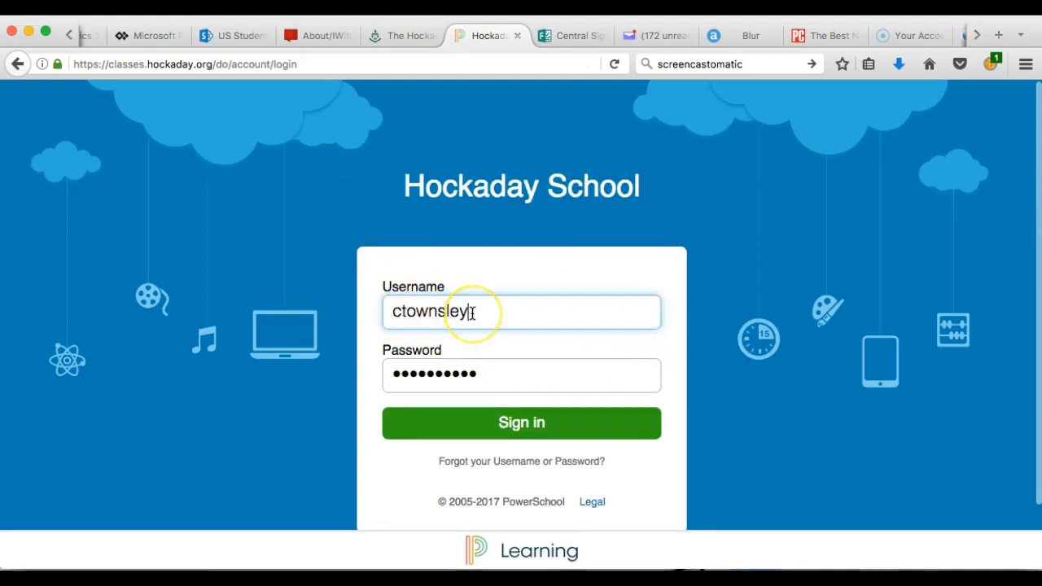
mouse_move(549, 314)
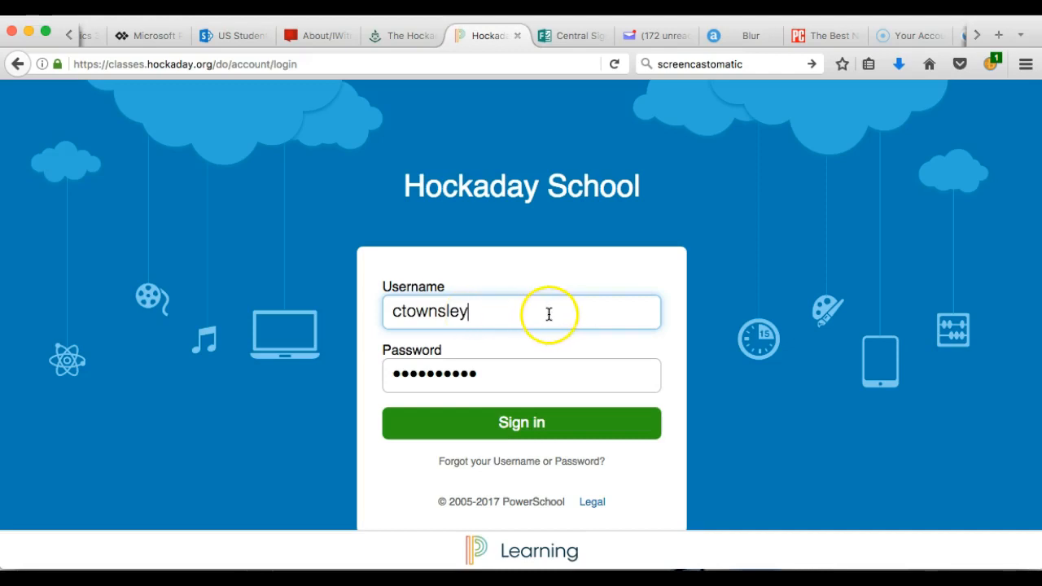
mouse_move(447, 423)
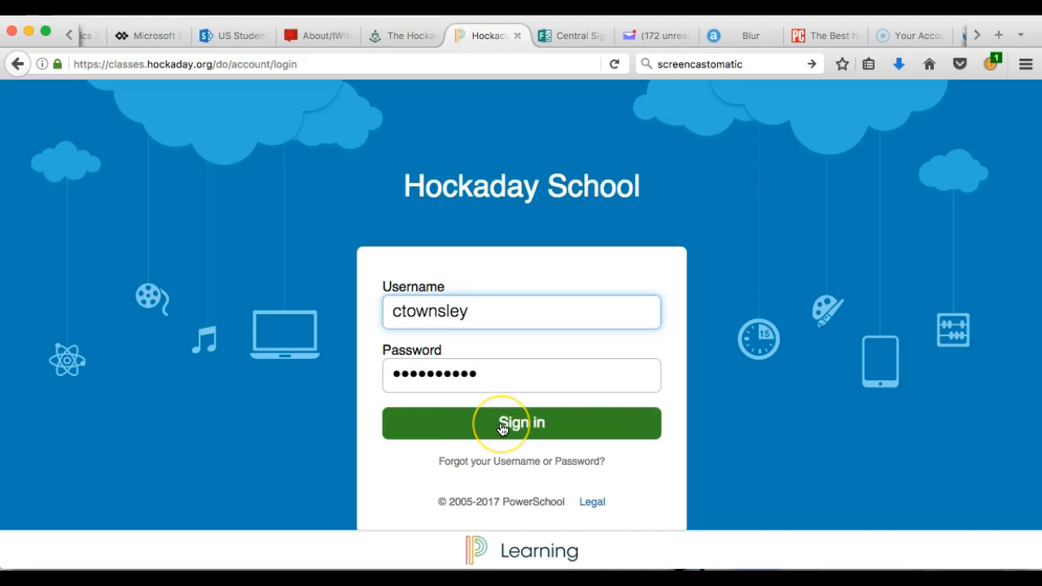
left_click(521, 423)
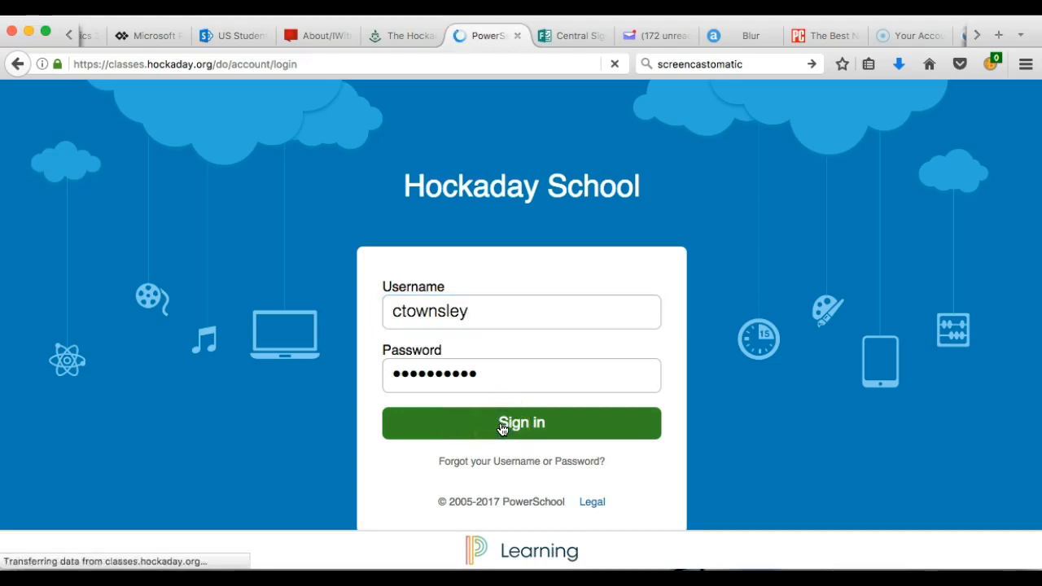
left_click(521, 423)
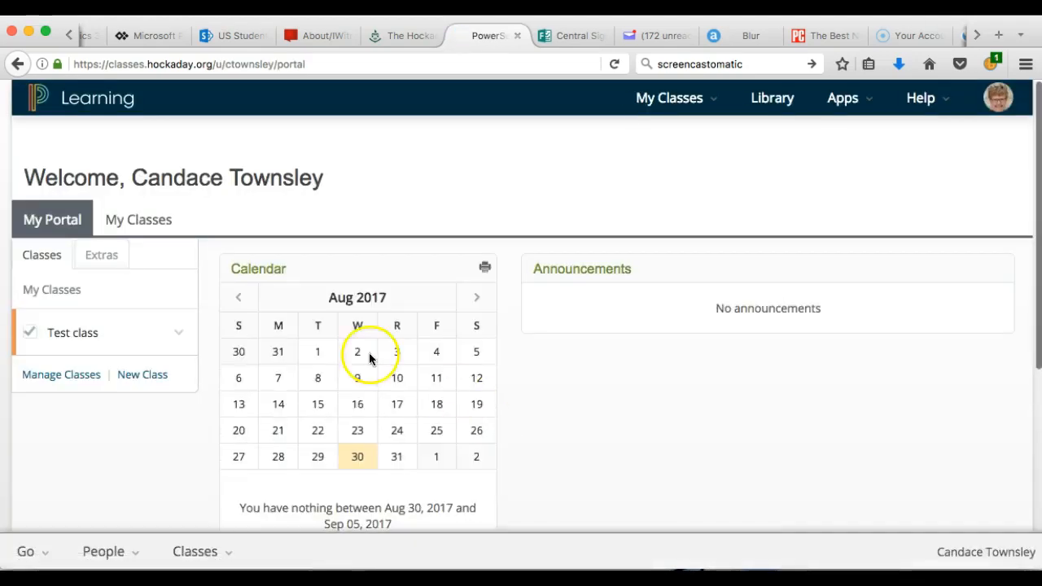
mouse_move(74, 399)
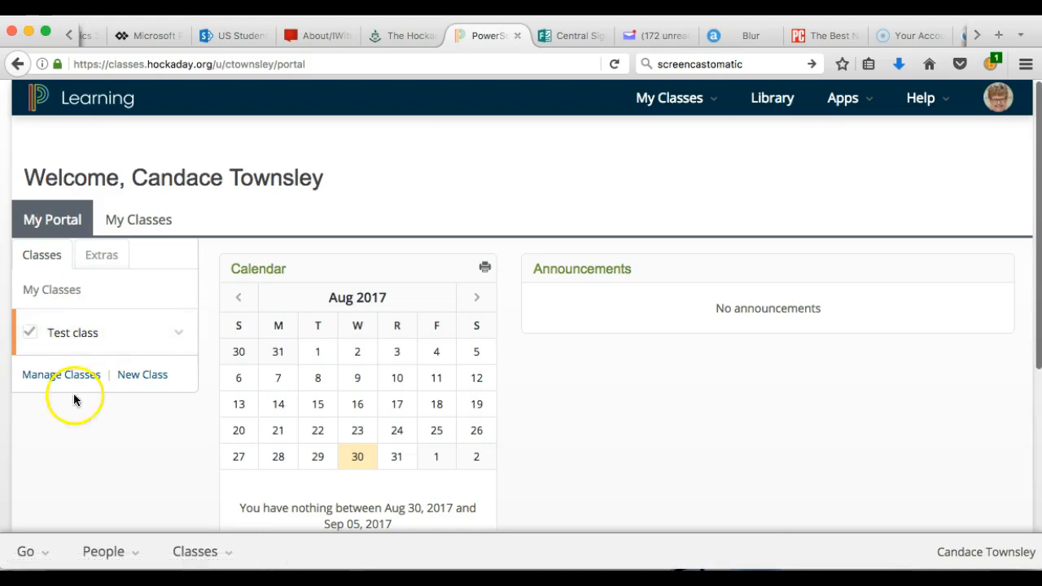
mouse_move(75, 516)
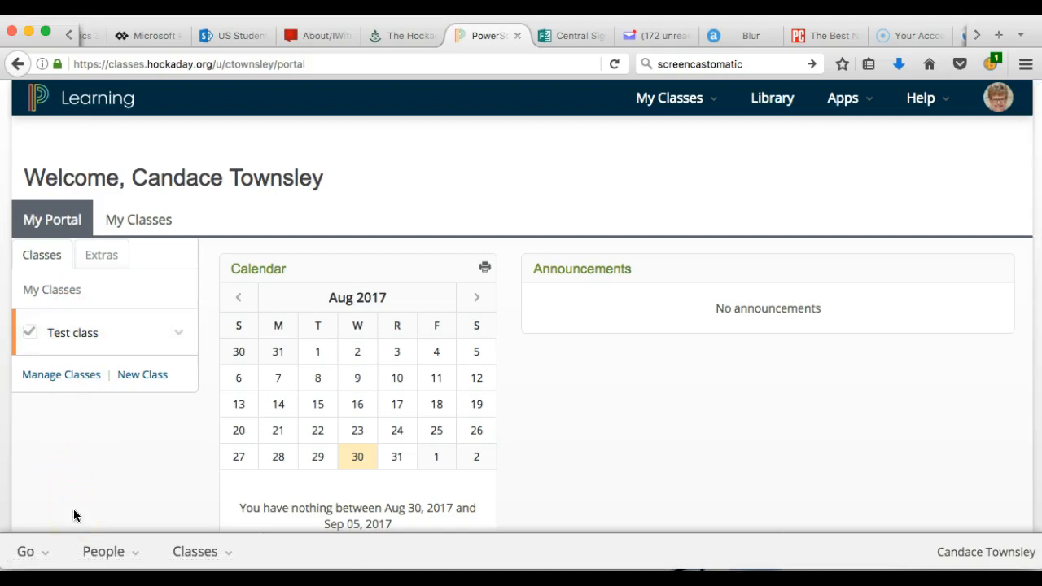
mouse_move(88, 432)
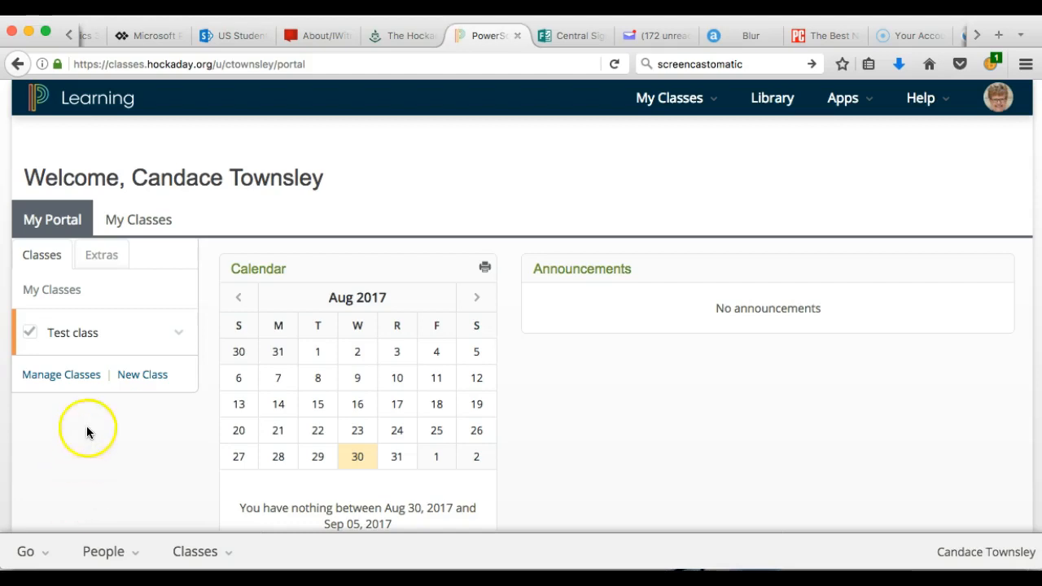
mouse_move(70, 513)
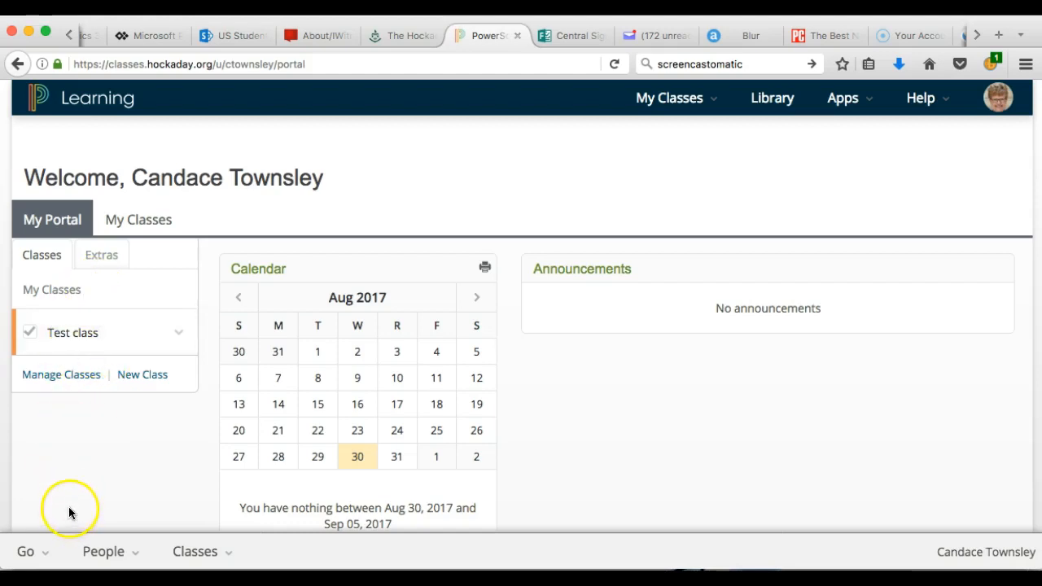
mouse_move(67, 440)
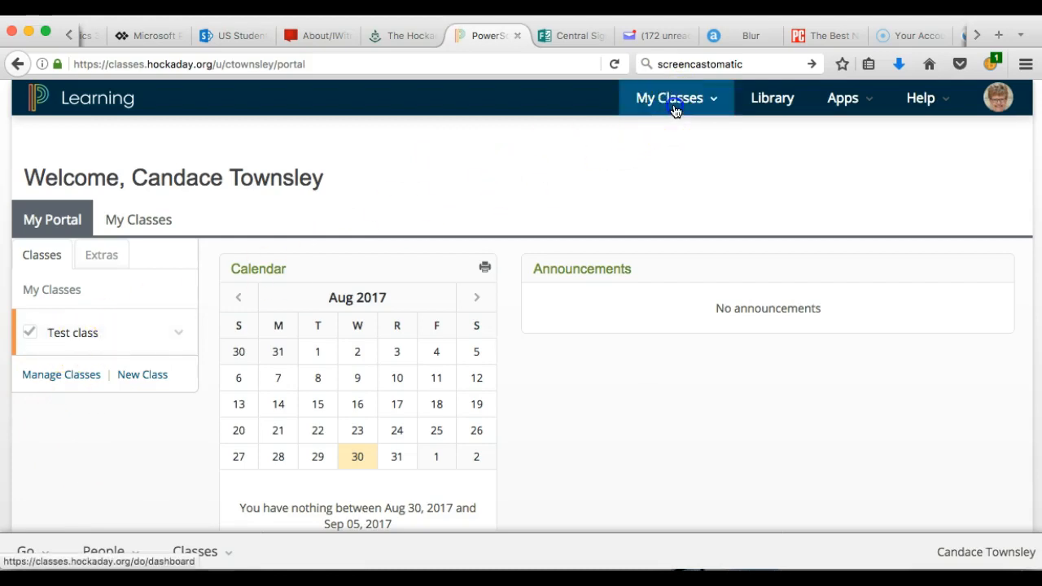
left_click(670, 97)
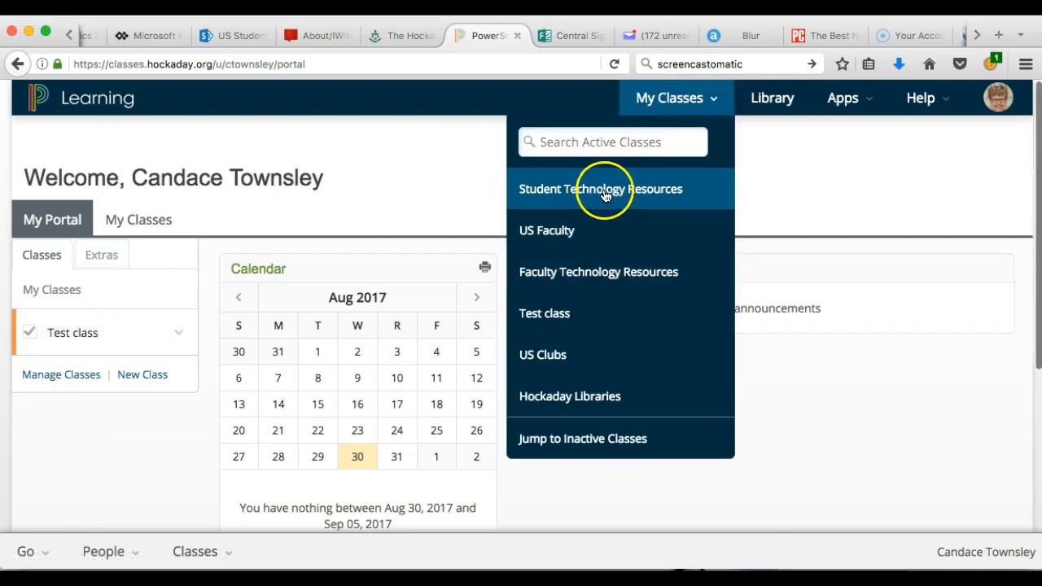
mouse_move(565, 198)
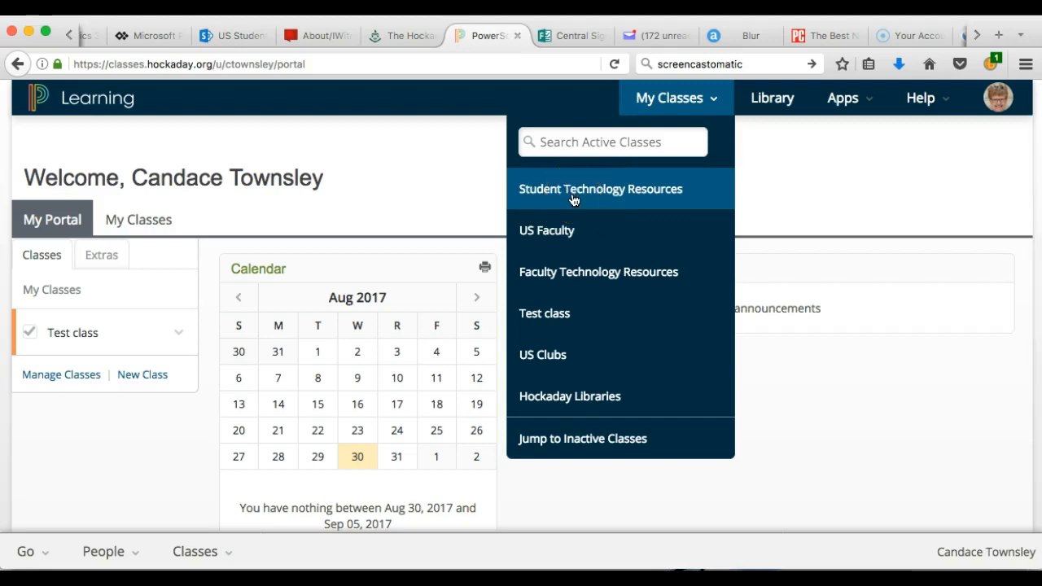
left_click(490, 148)
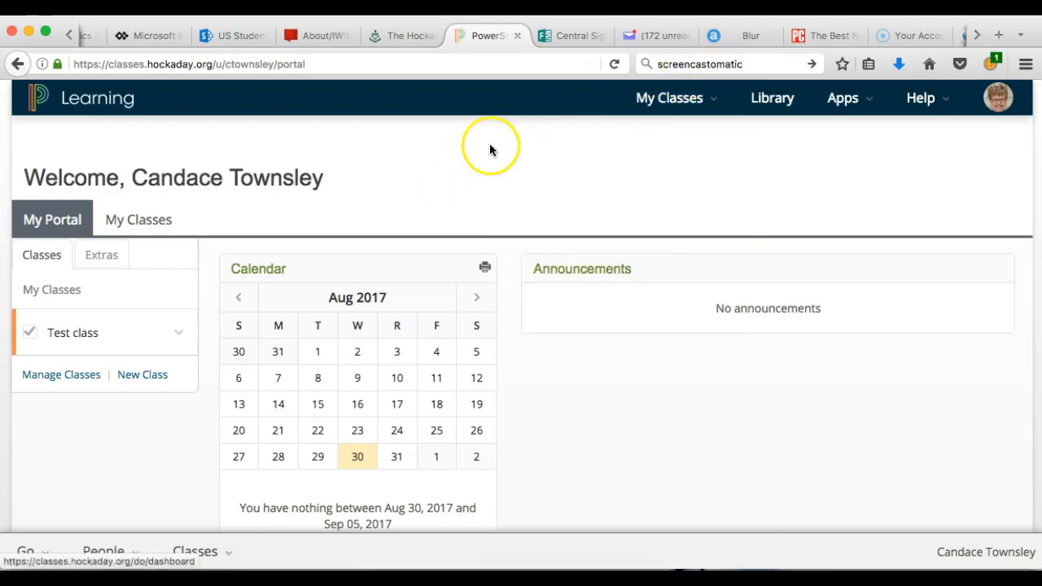
mouse_move(101, 261)
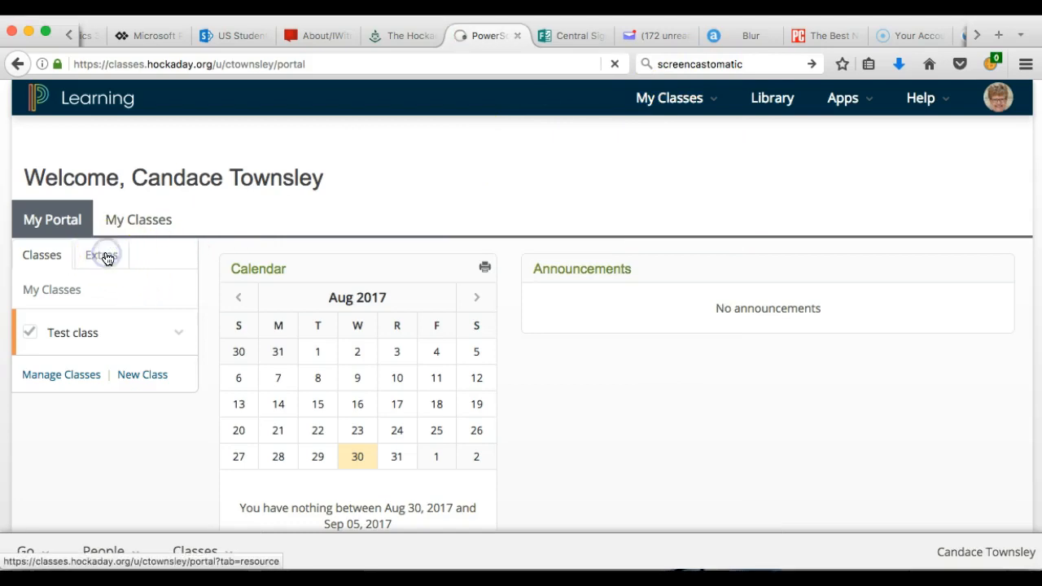
Show the Extras class list in the My Portal sidebar.
left_click(101, 255)
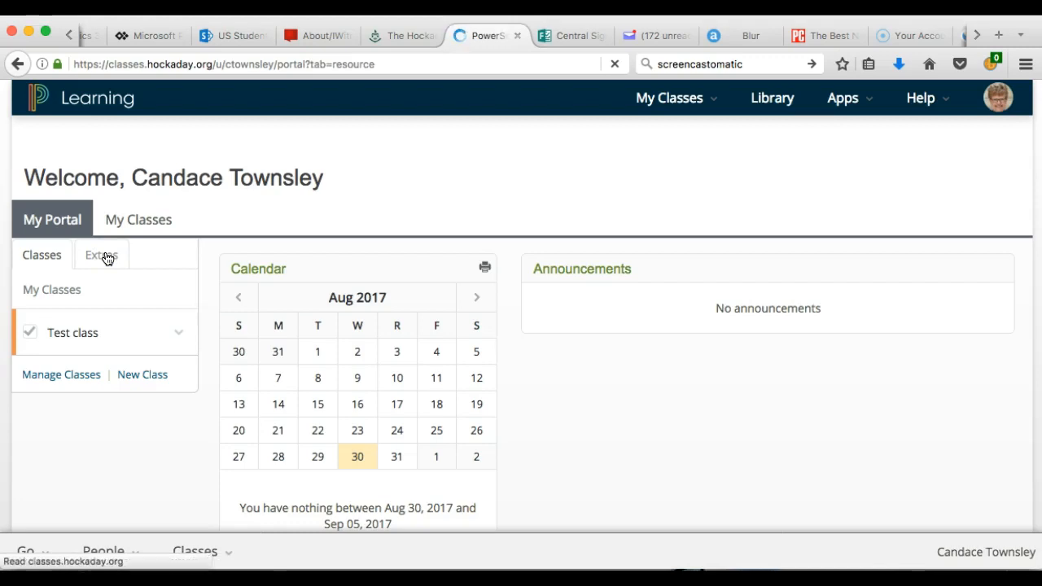
left_click(101, 255)
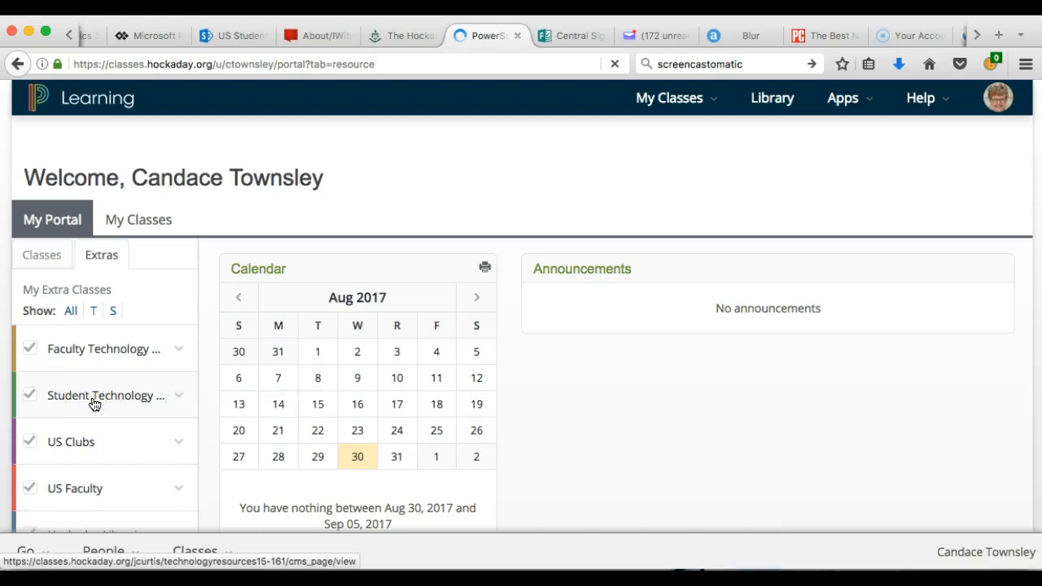
left_click(106, 395)
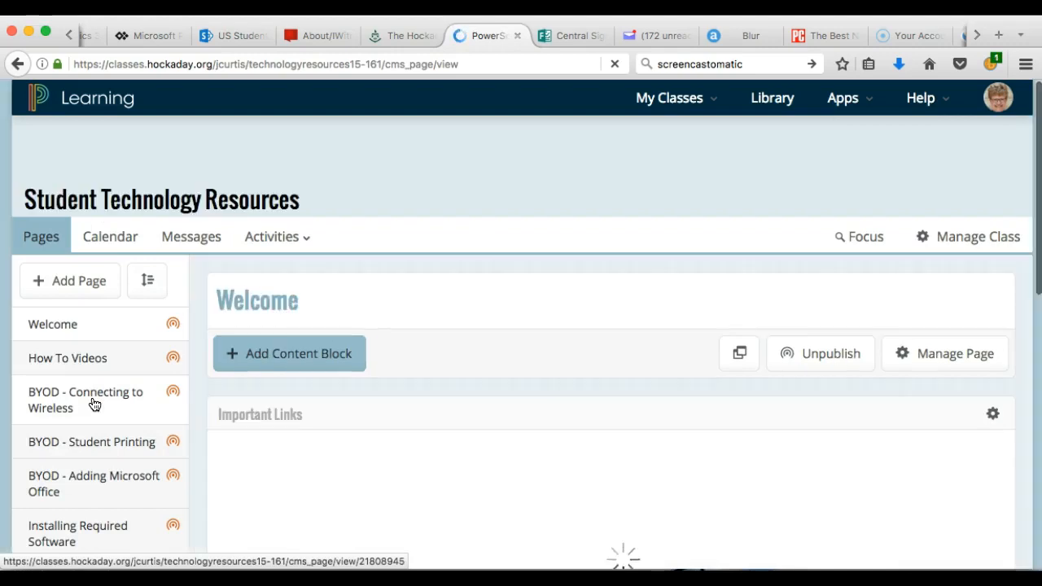
scroll("down", 3)
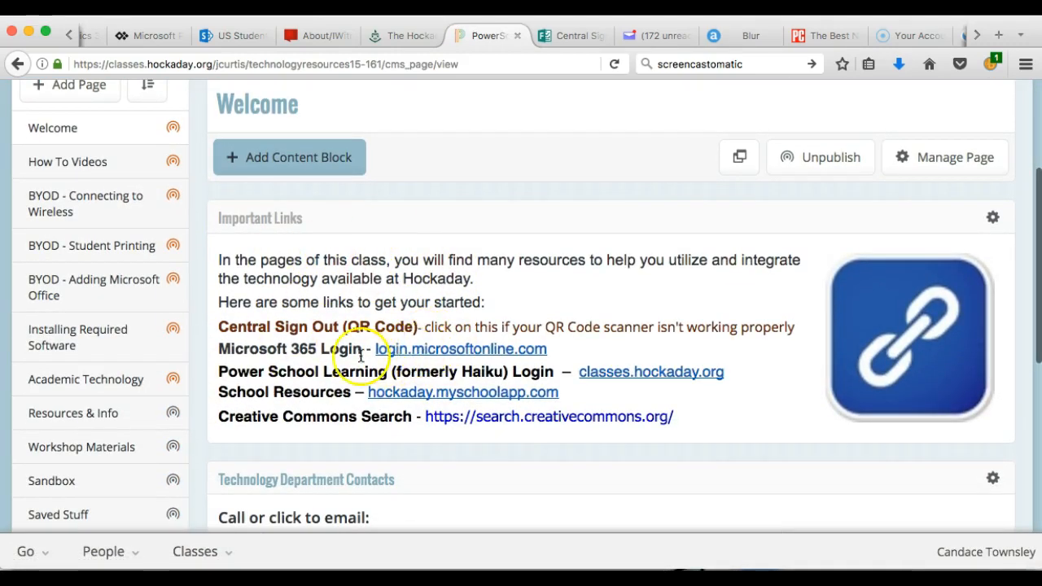
mouse_move(316, 326)
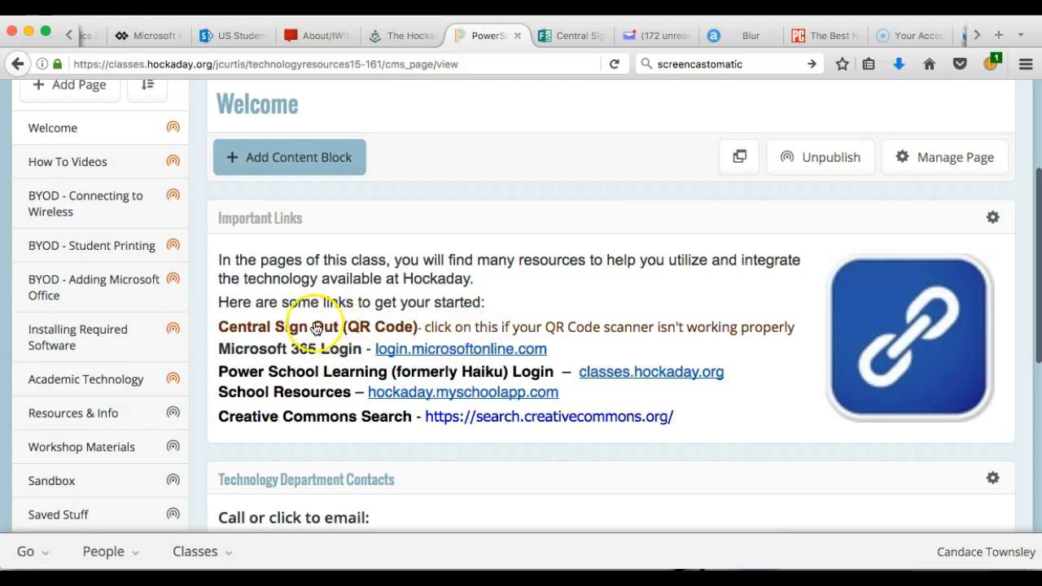
mouse_move(541, 327)
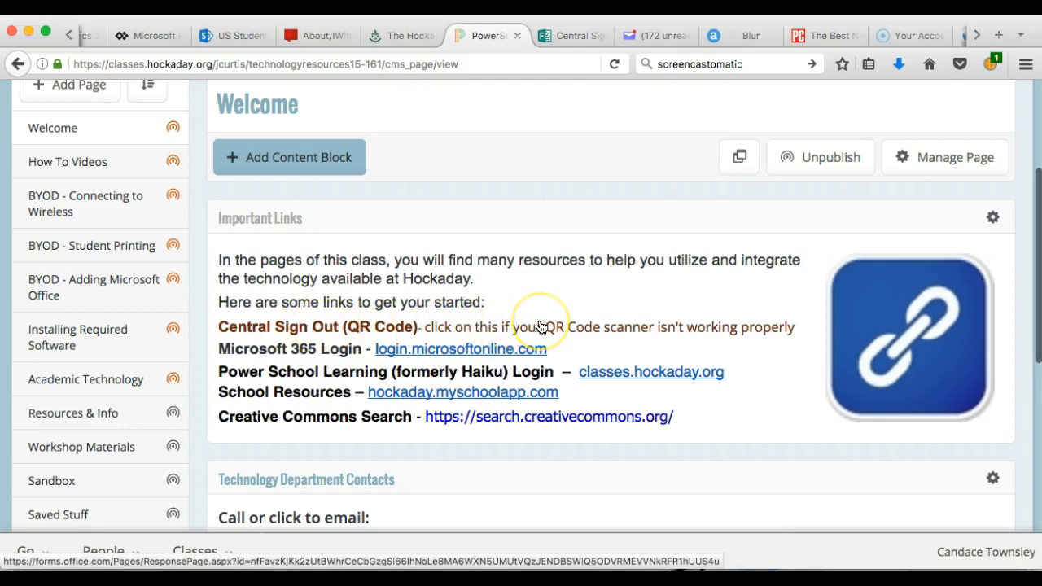
mouse_move(541, 326)
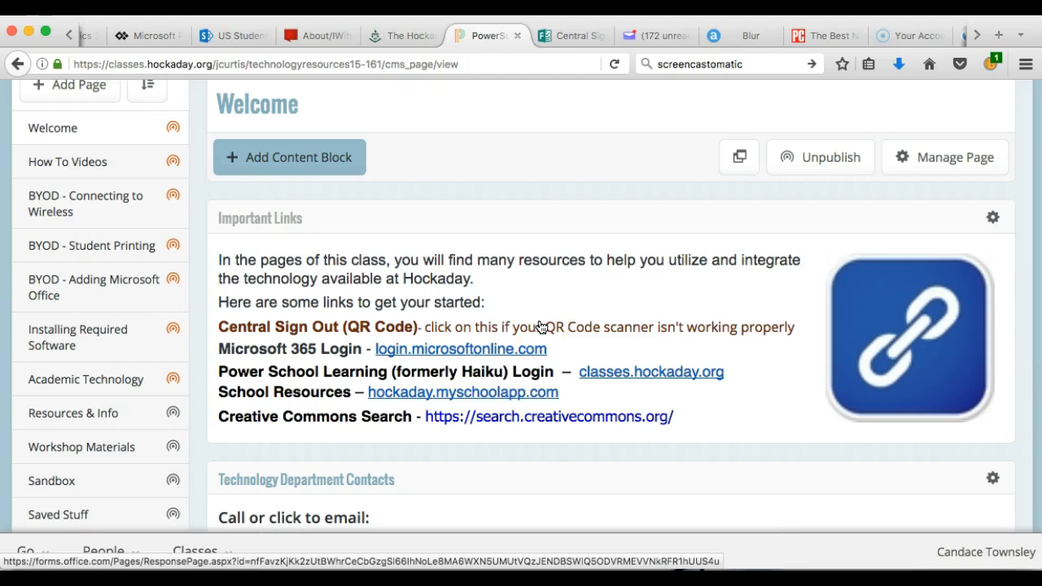
mouse_move(582, 333)
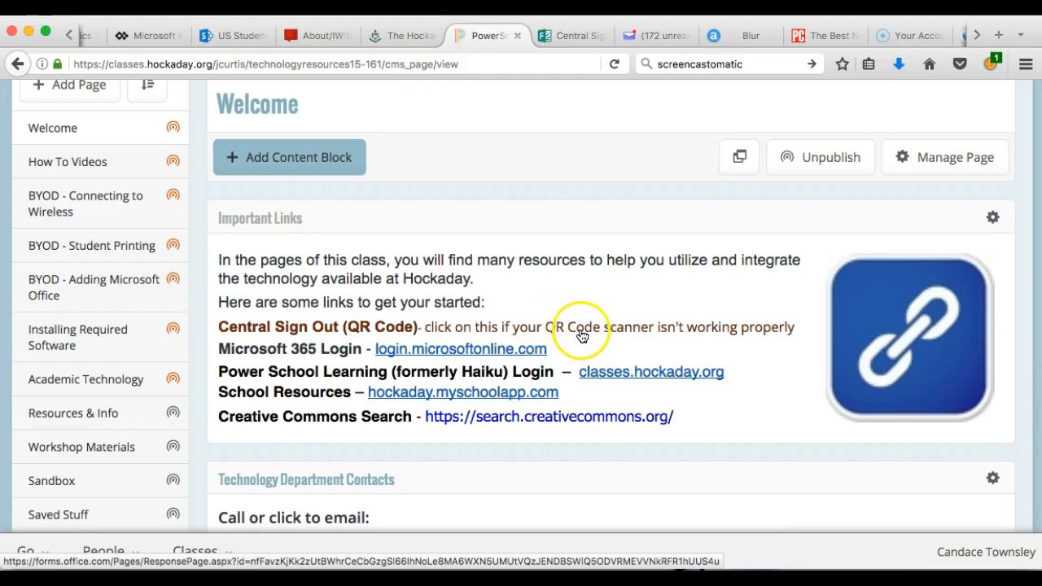
mouse_move(473, 316)
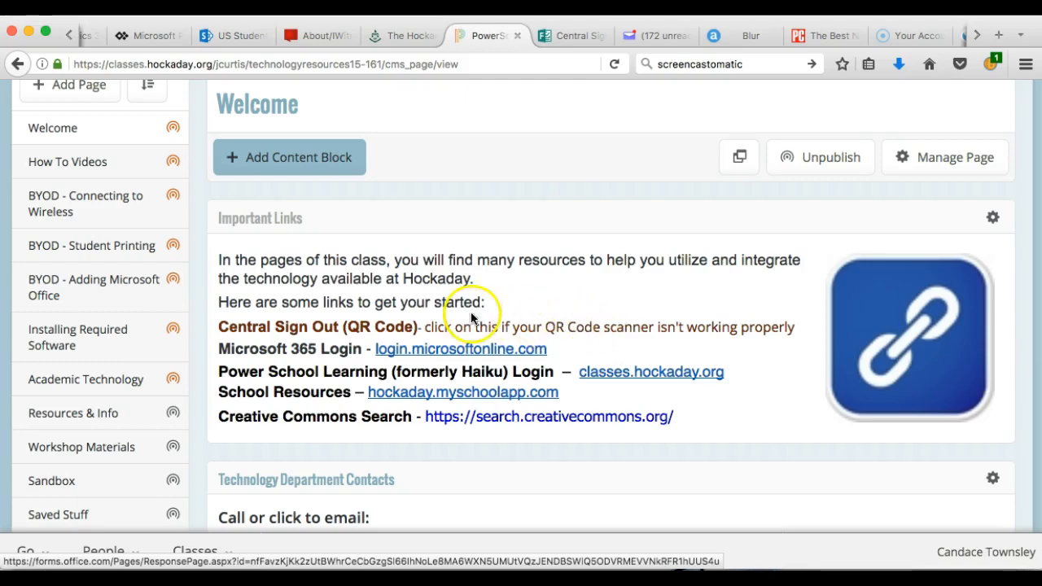
mouse_move(477, 355)
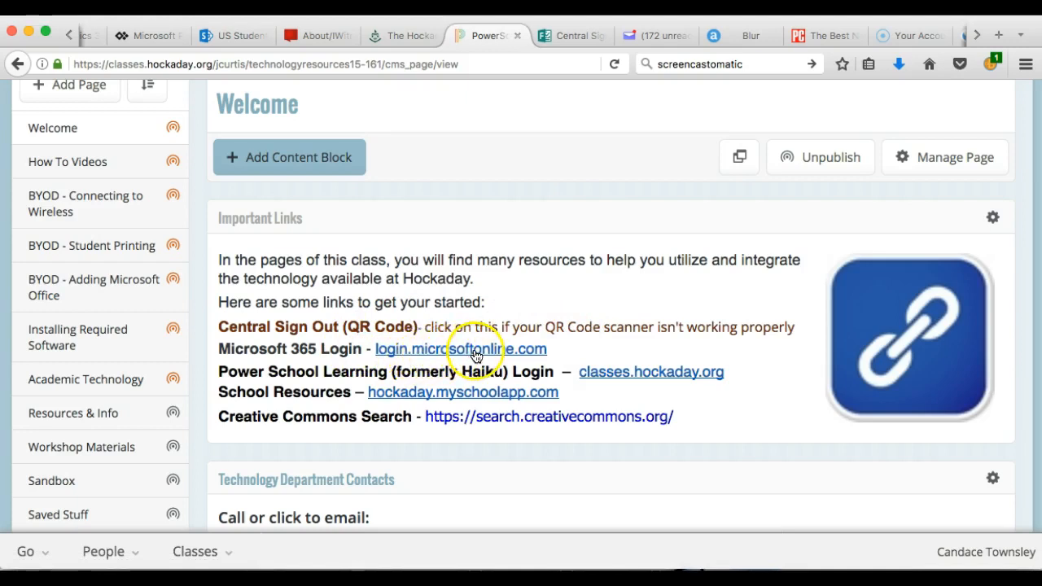
mouse_move(317, 362)
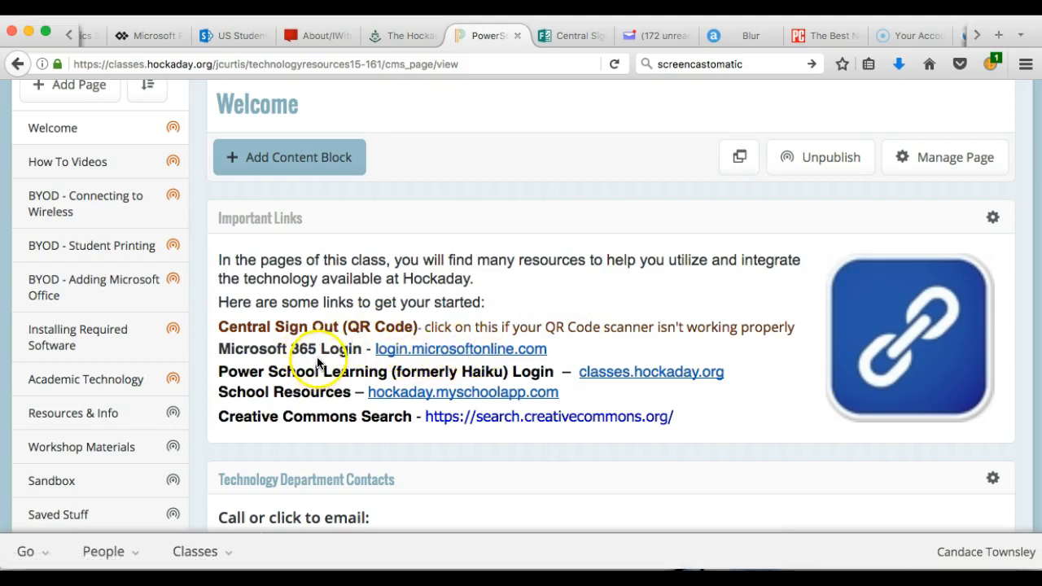
mouse_move(379, 386)
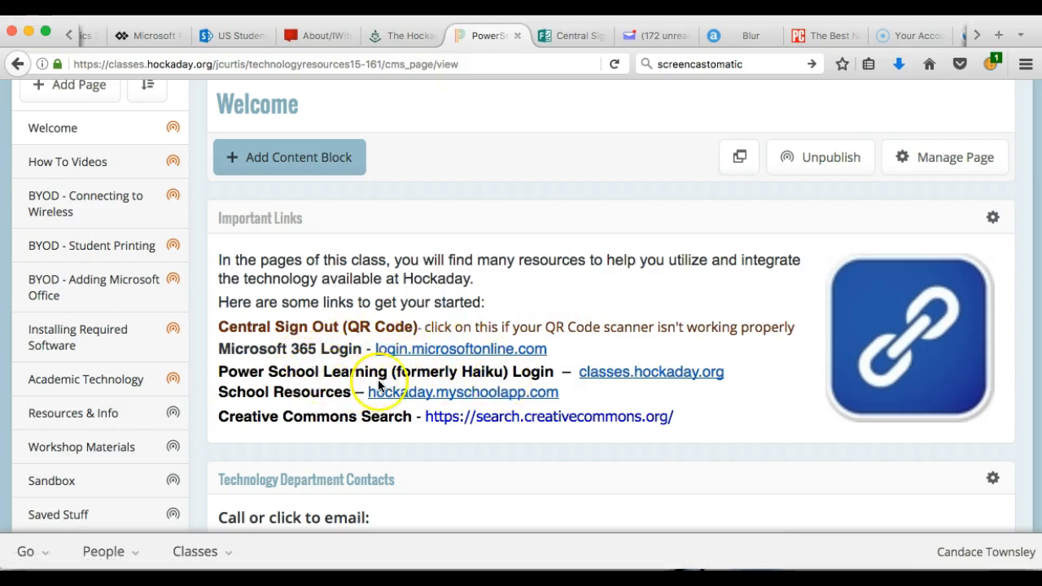
mouse_move(648, 387)
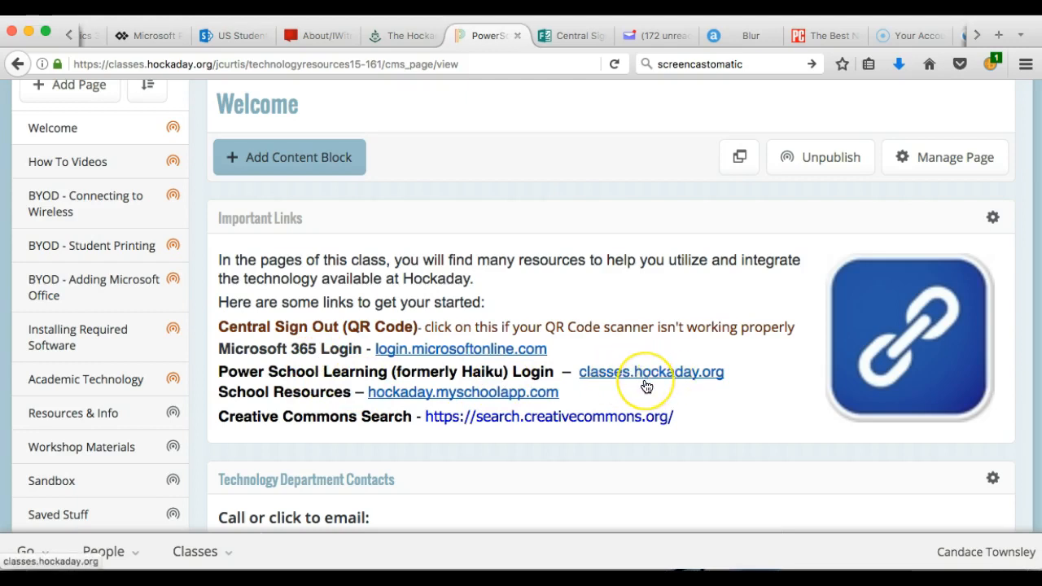
mouse_move(648, 382)
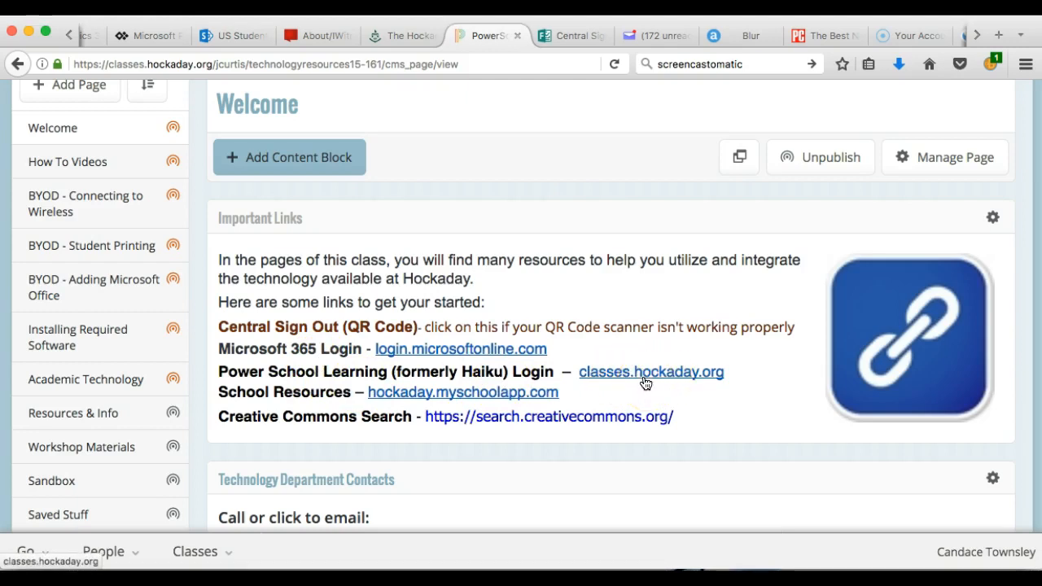
mouse_move(481, 399)
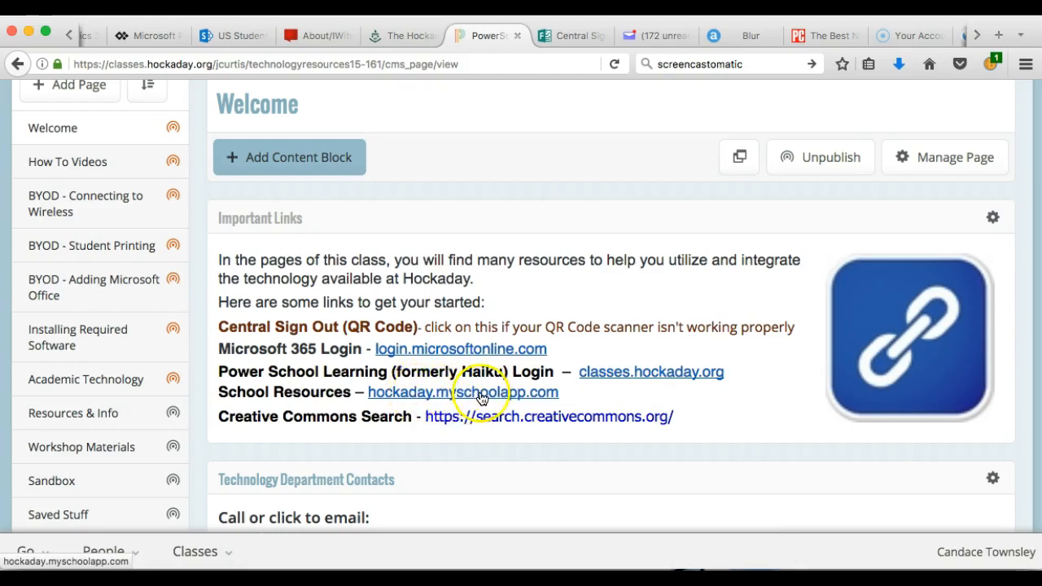
mouse_move(460, 399)
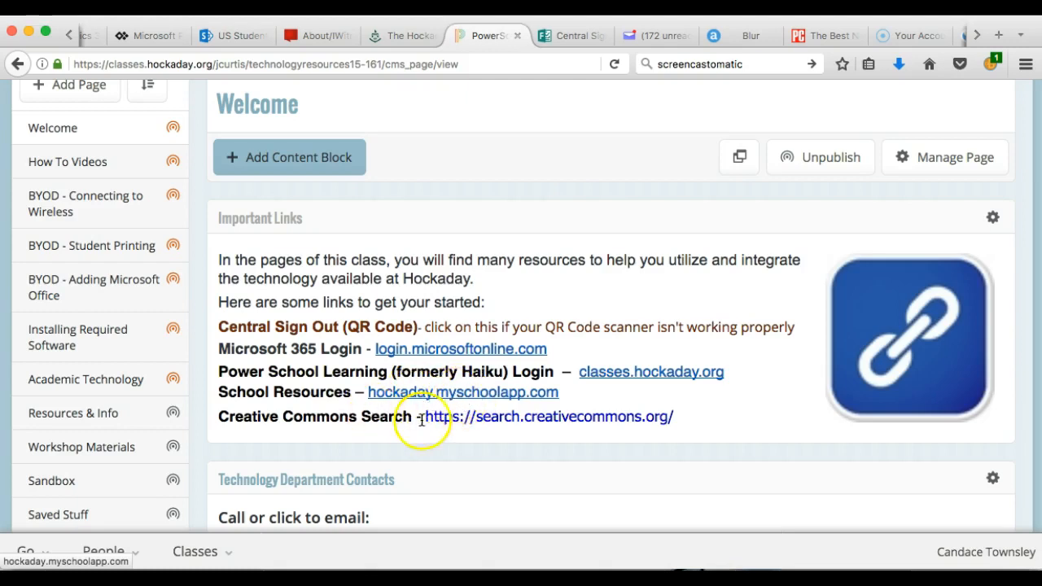
mouse_move(552, 425)
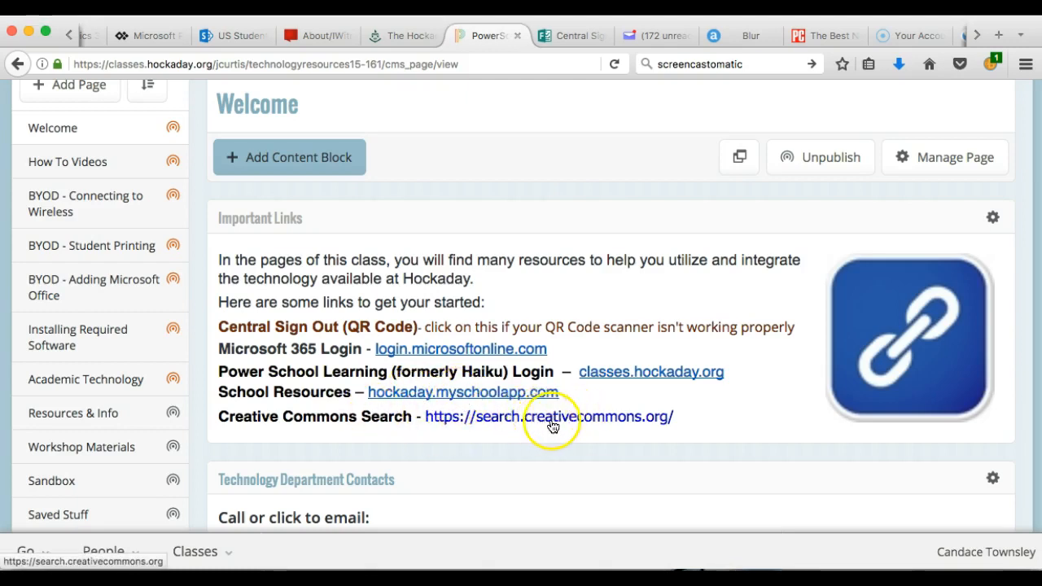
mouse_move(562, 425)
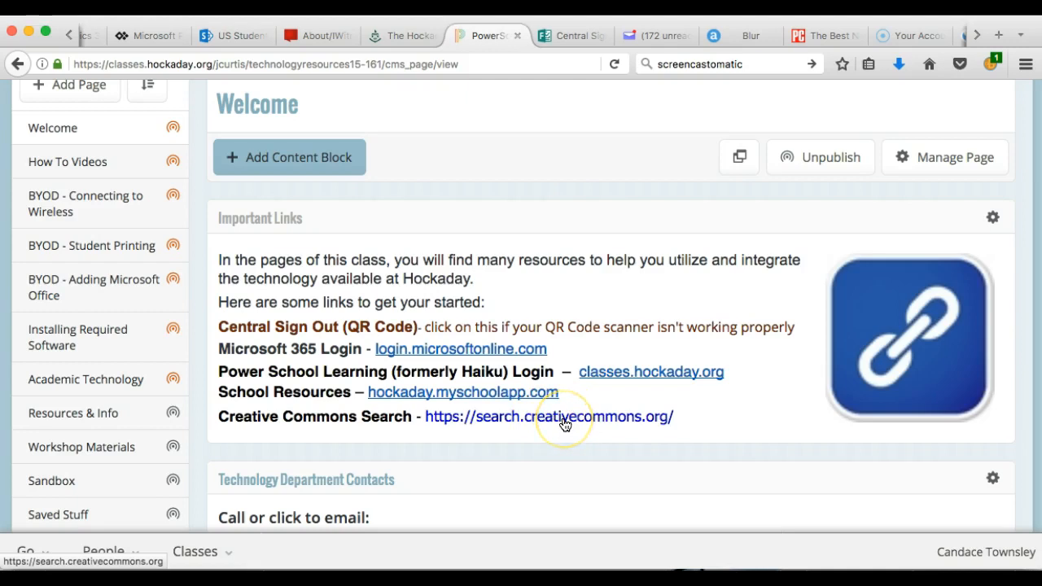
mouse_move(565, 422)
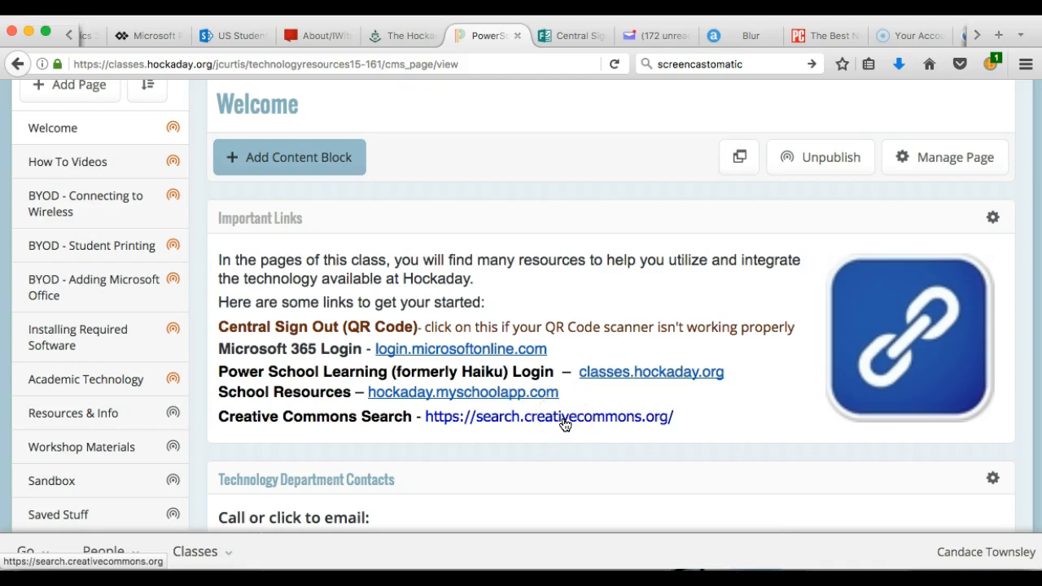
mouse_move(721, 414)
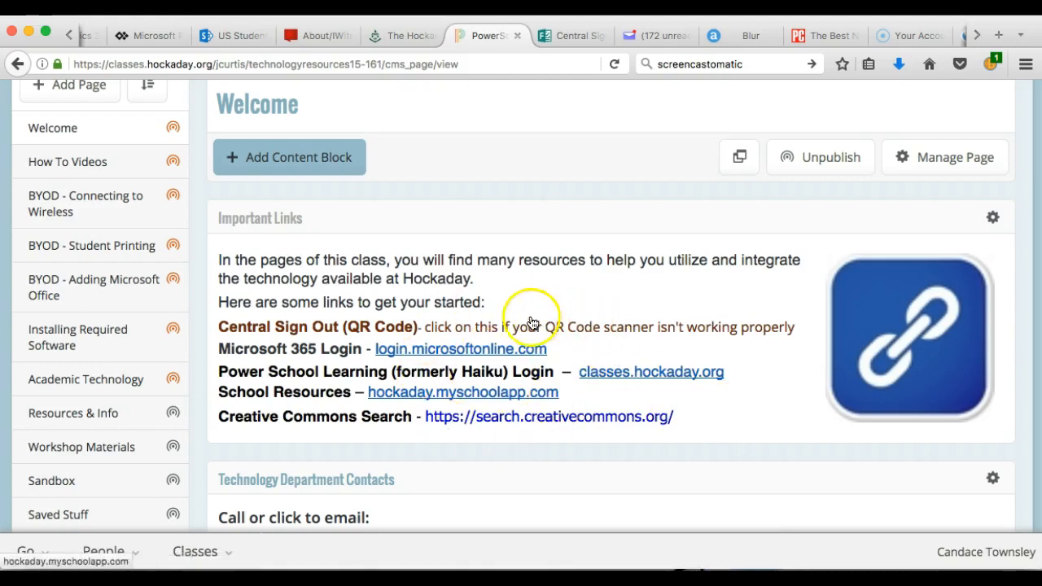
mouse_move(741, 399)
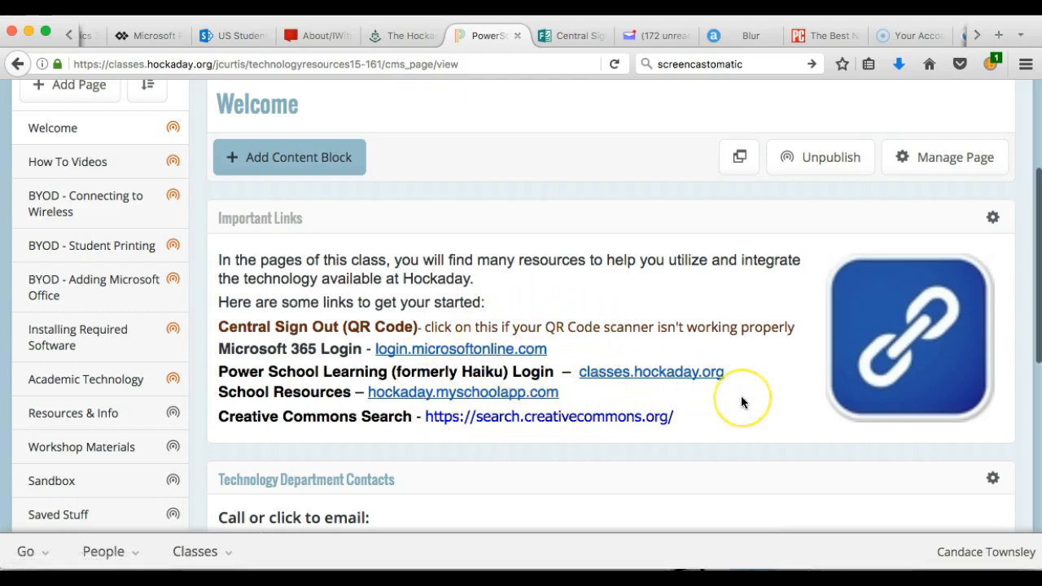
scroll("down", 3)
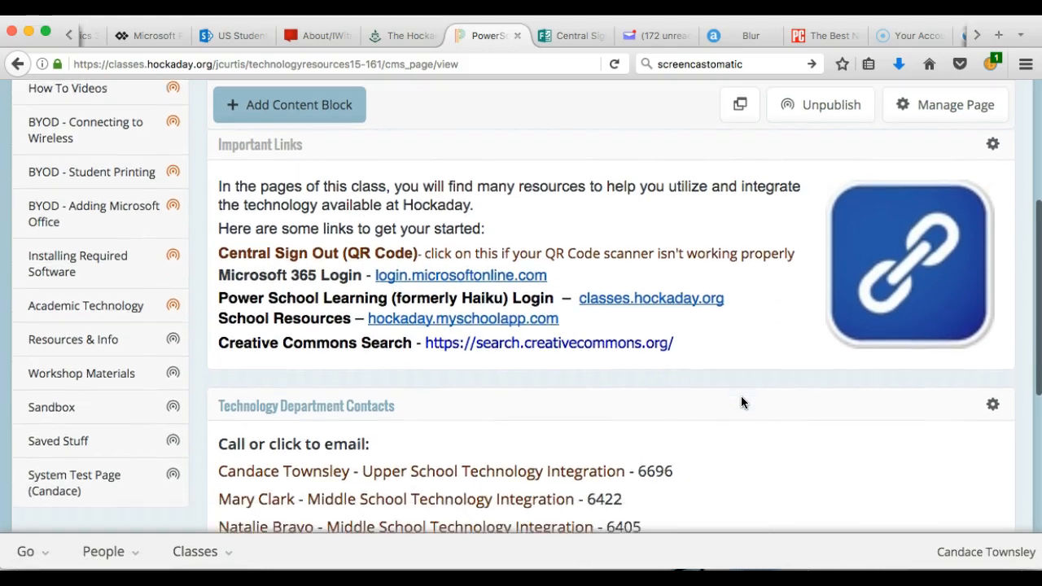
scroll("down", 3)
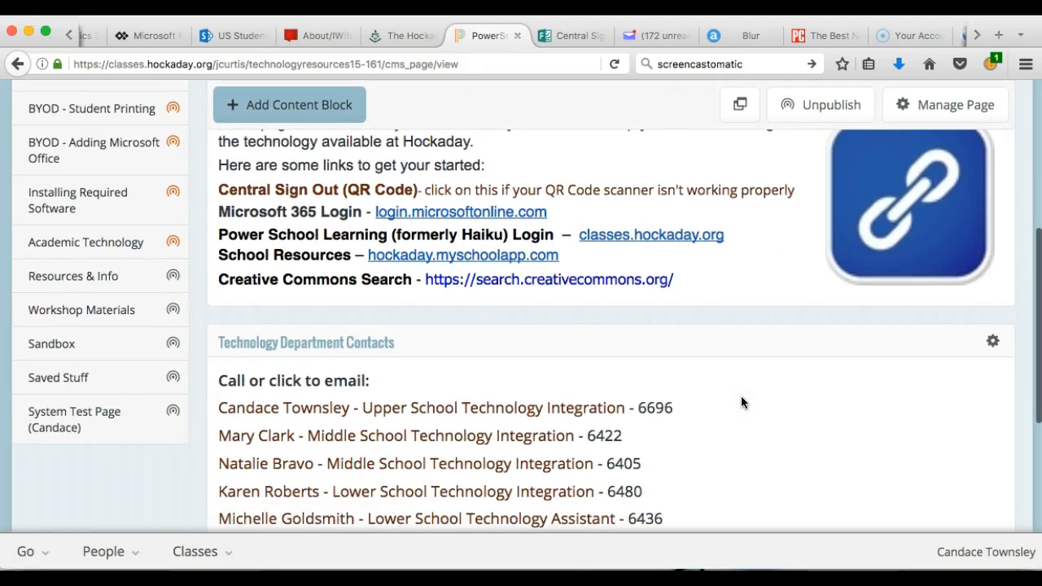
scroll("up", 3)
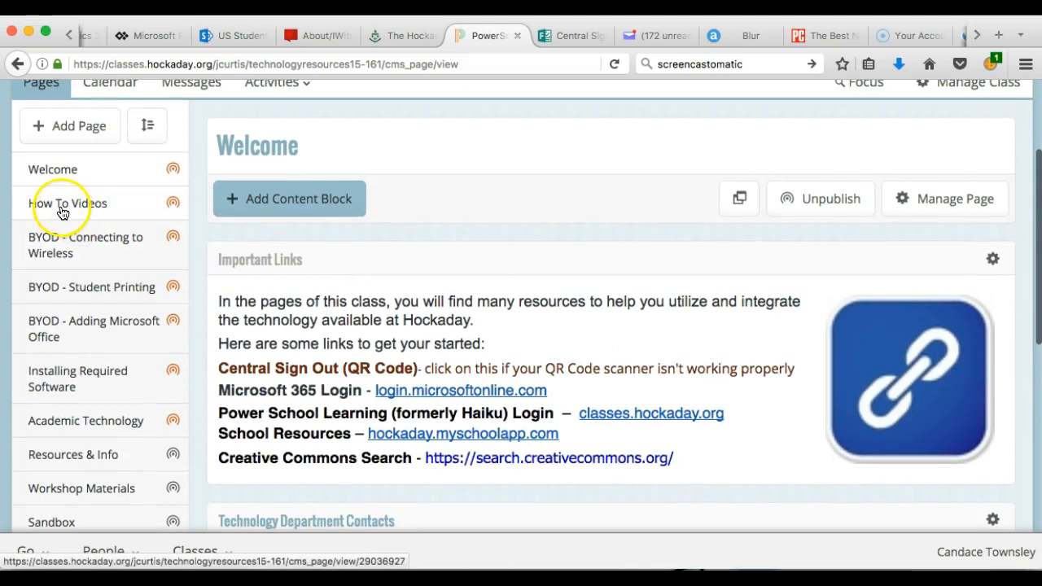
mouse_move(62, 248)
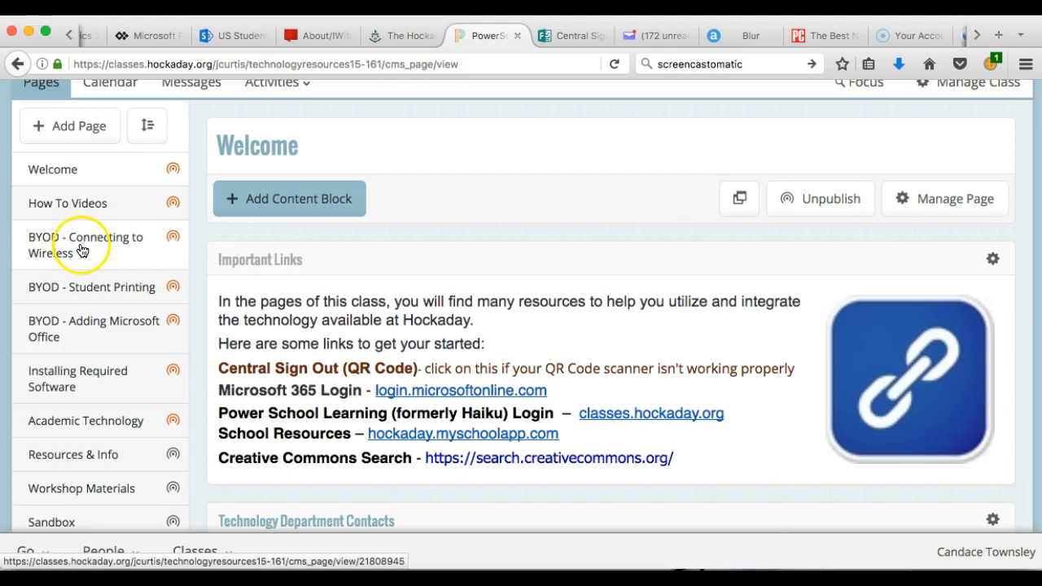
mouse_move(92, 250)
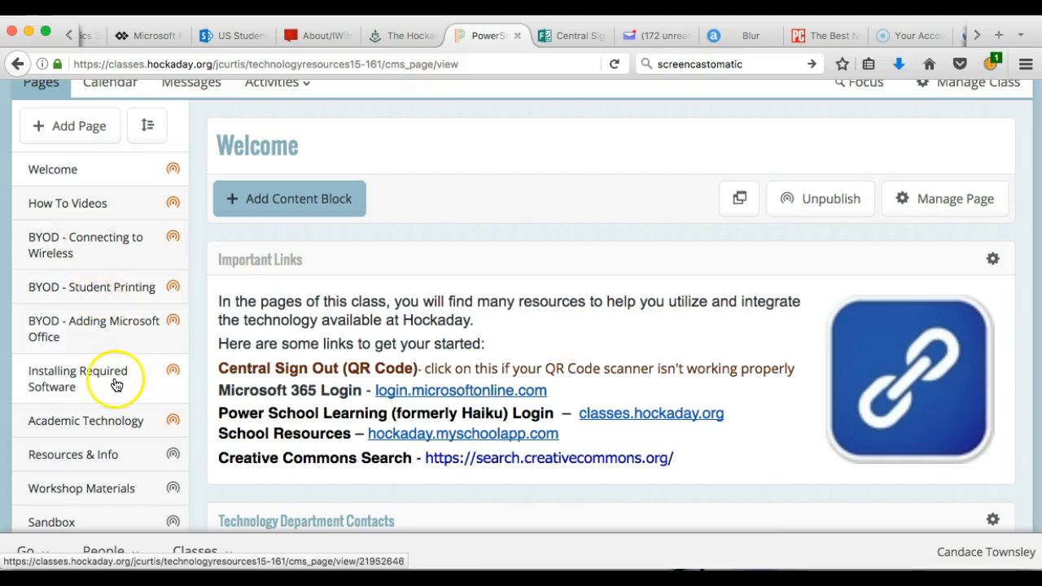
mouse_move(92, 388)
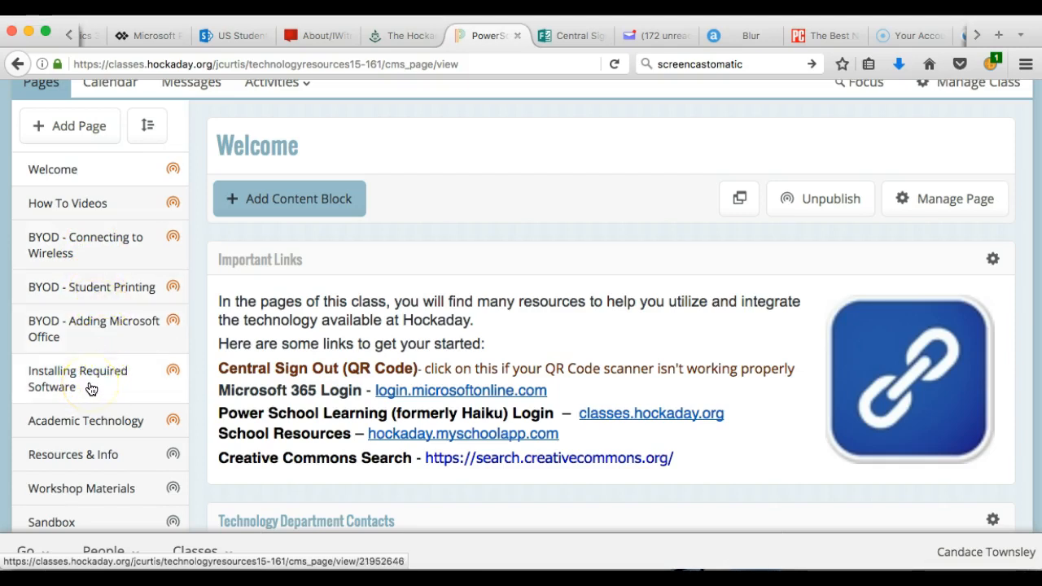
scroll("up", 3)
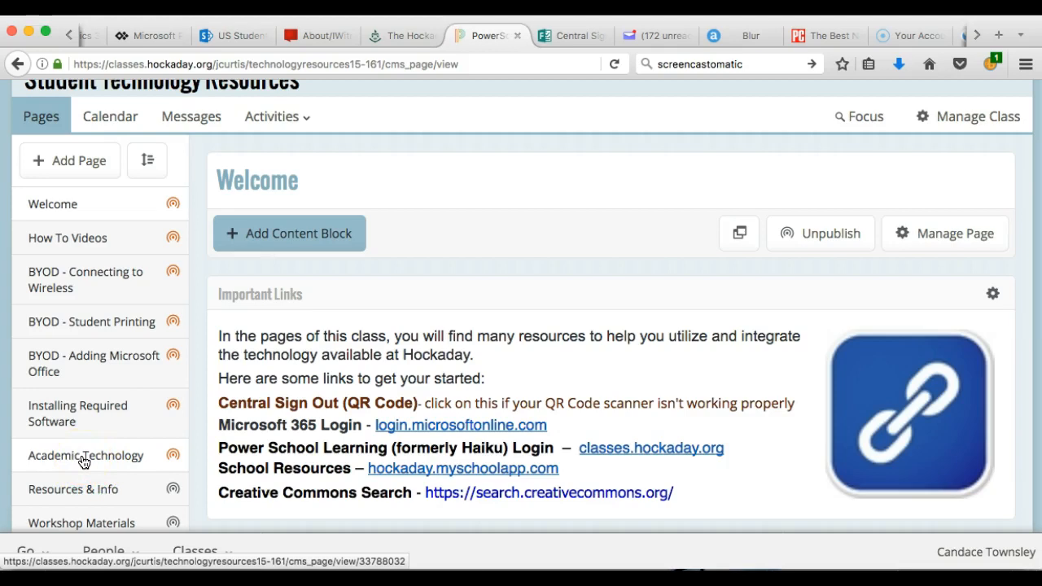
mouse_move(437, 233)
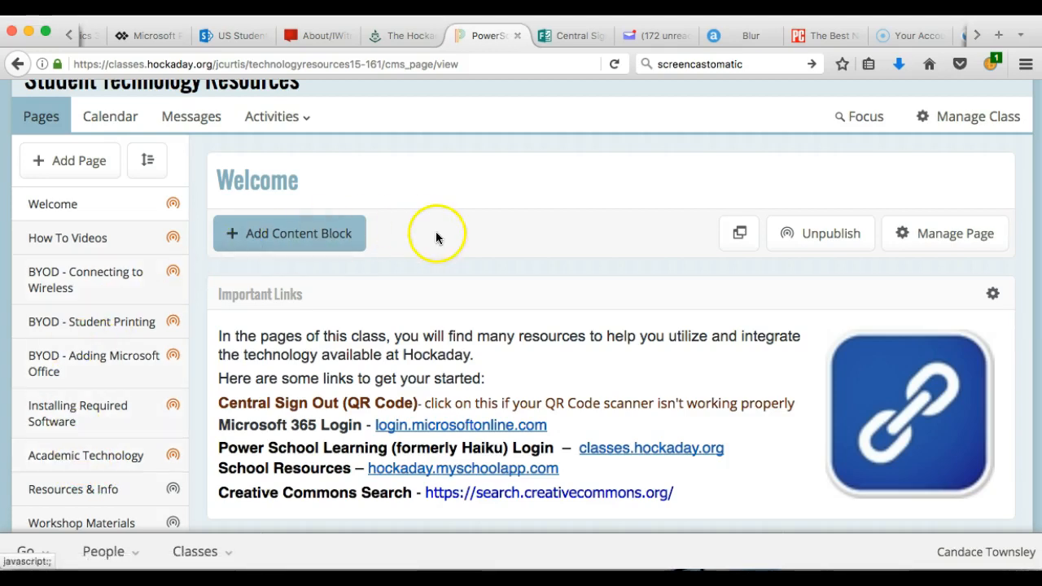
Return from the Student Technology Resources page to the portal via the PowerSchool Learning logo.
scroll("up", 3)
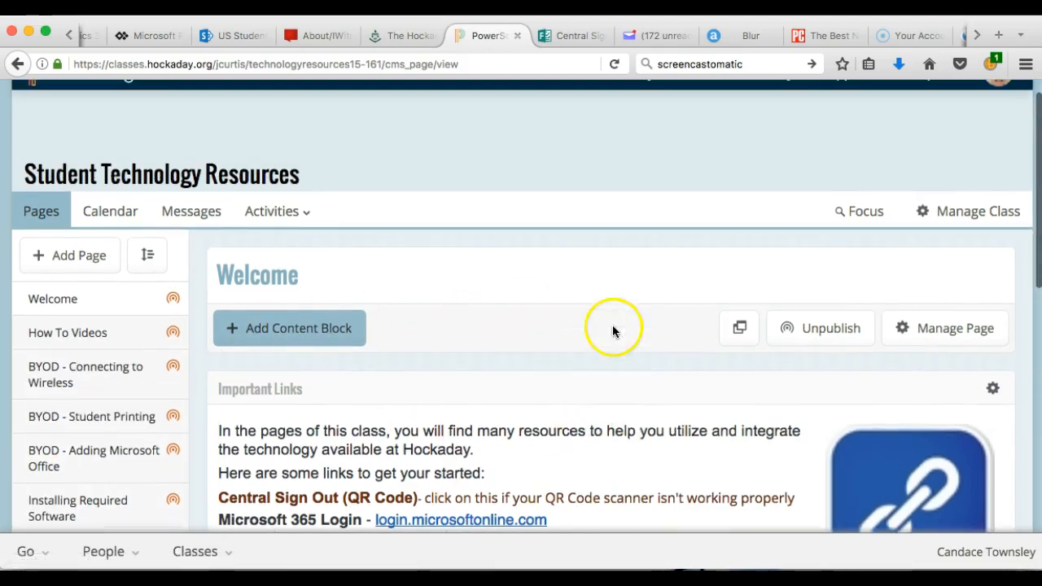
mouse_move(193, 188)
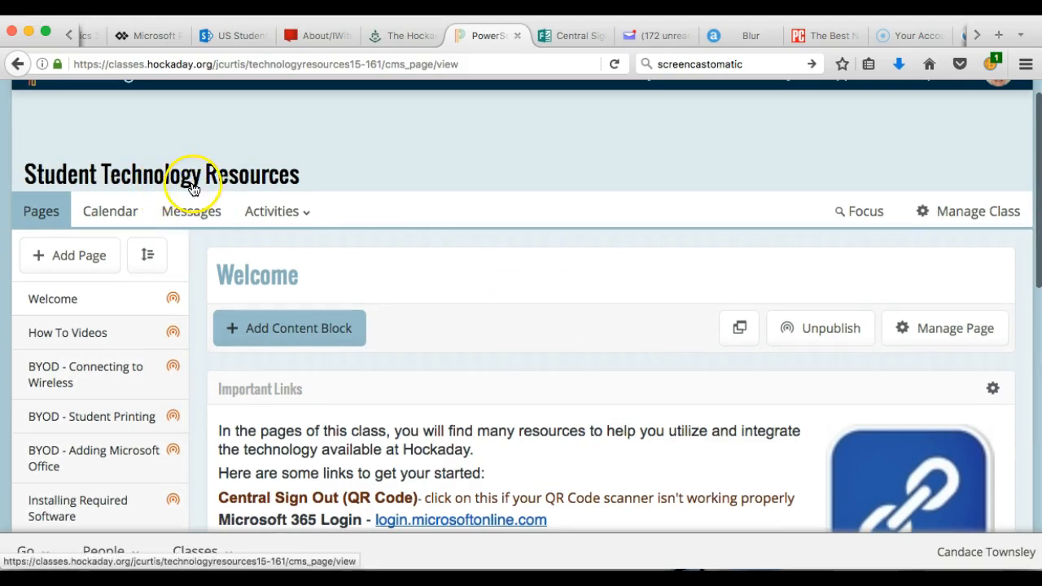
scroll("up", 3)
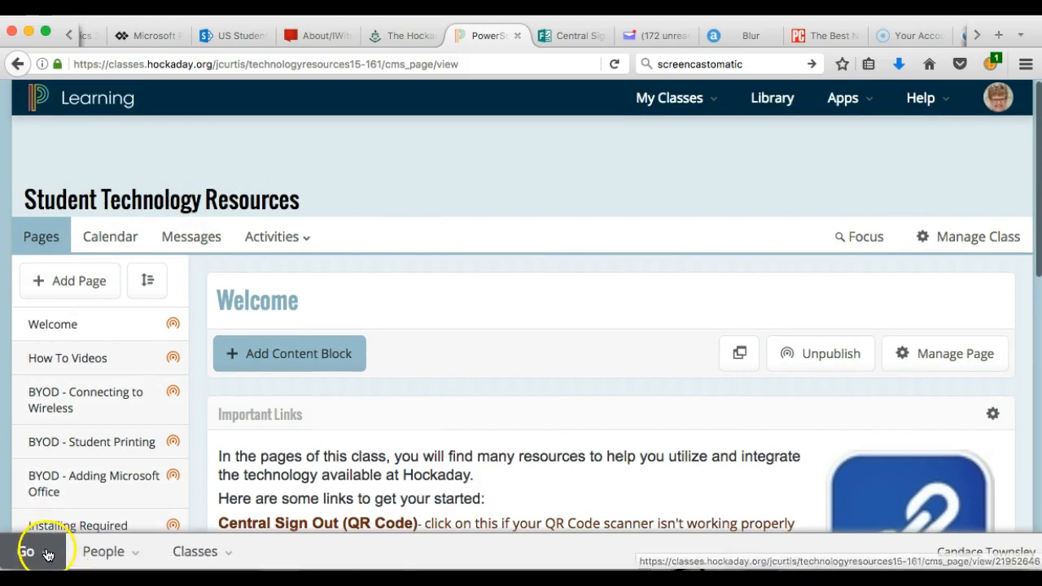
left_click(27, 551)
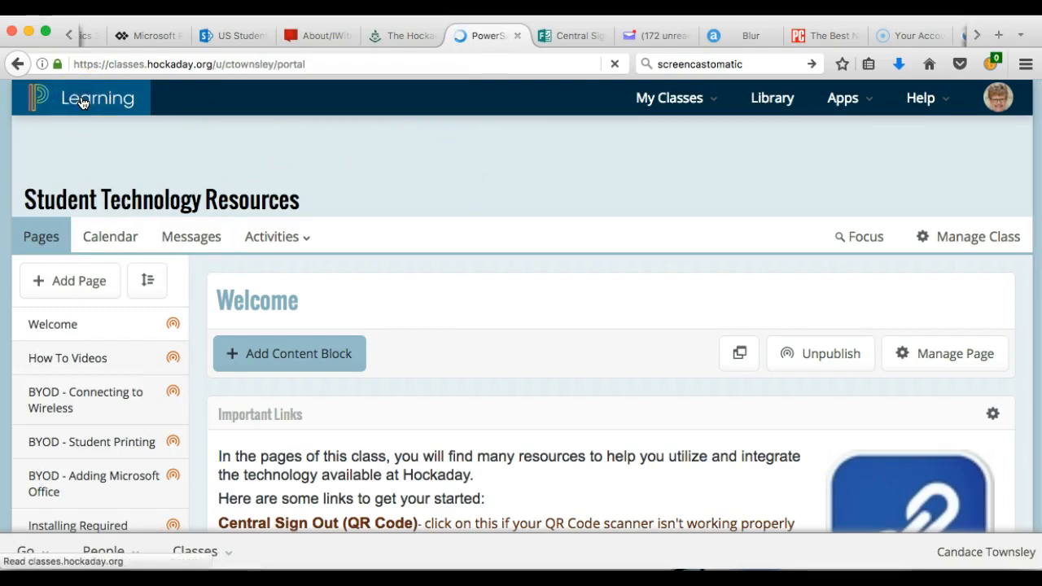
Load My Portal and review the August 2017 calendar and empty Announcements panel.
left_click(96, 97)
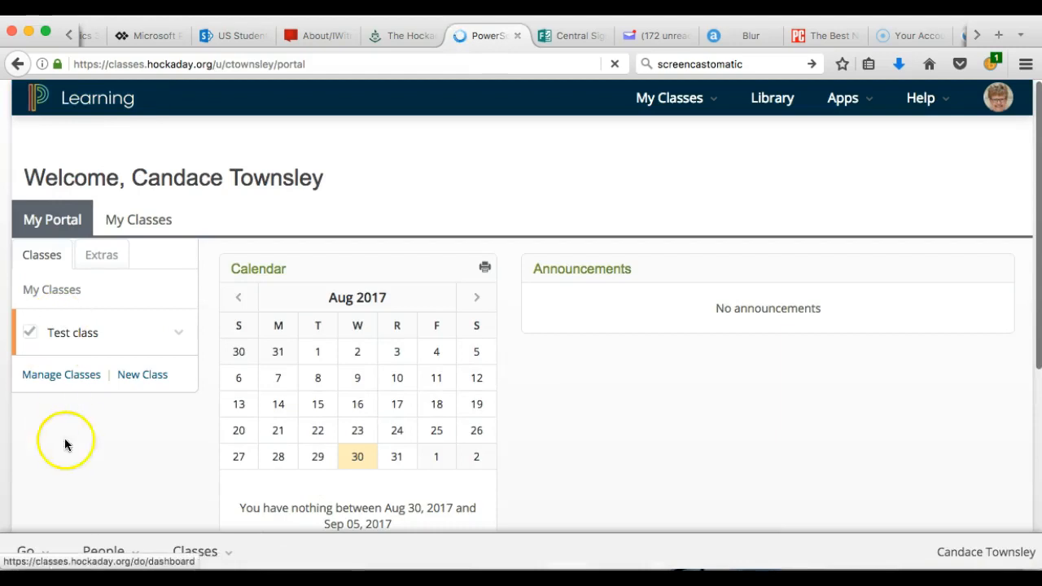
mouse_move(101, 254)
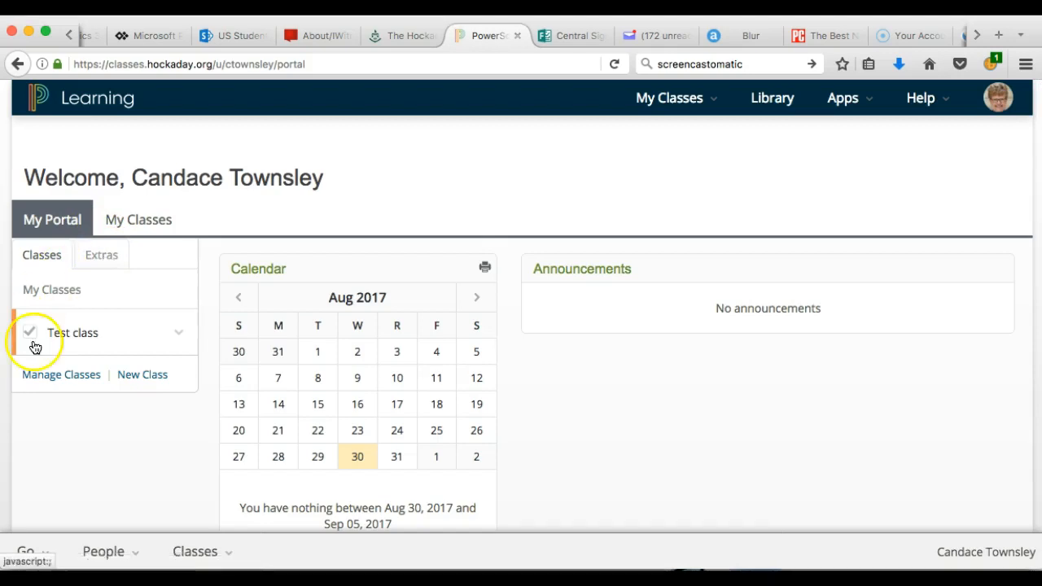
mouse_move(495, 204)
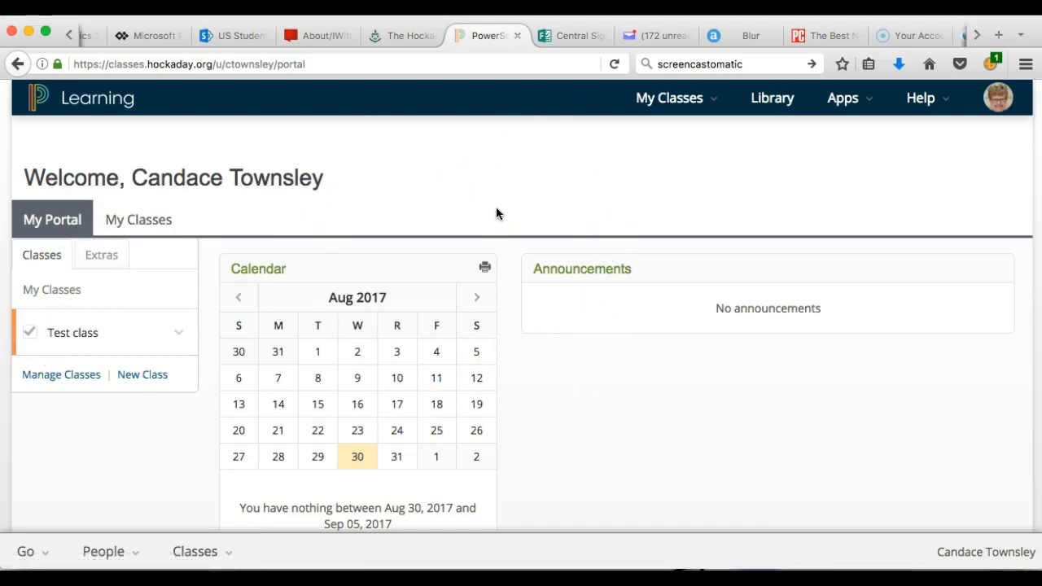
mouse_move(754, 321)
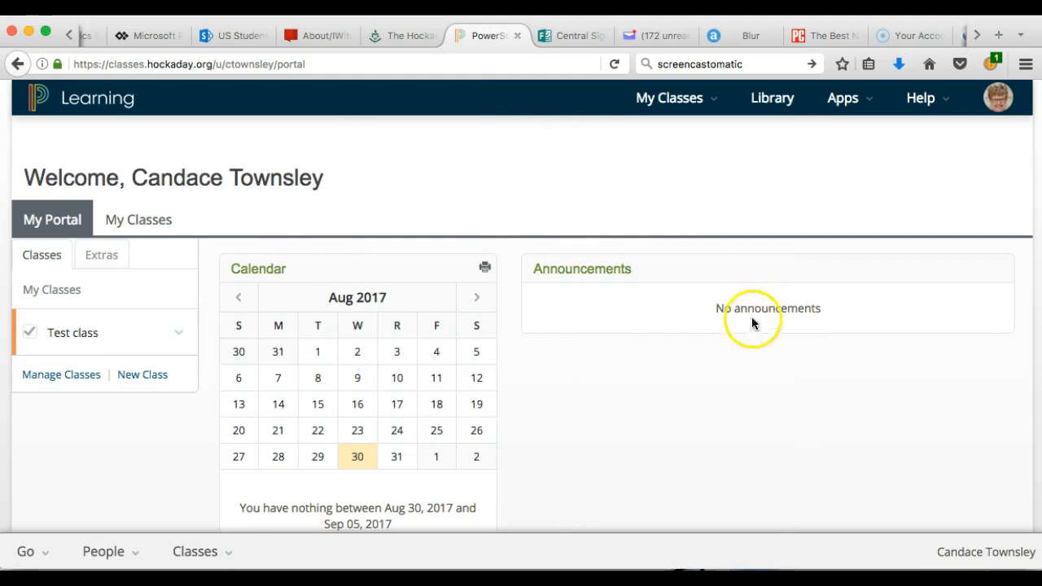
scroll("down", 3)
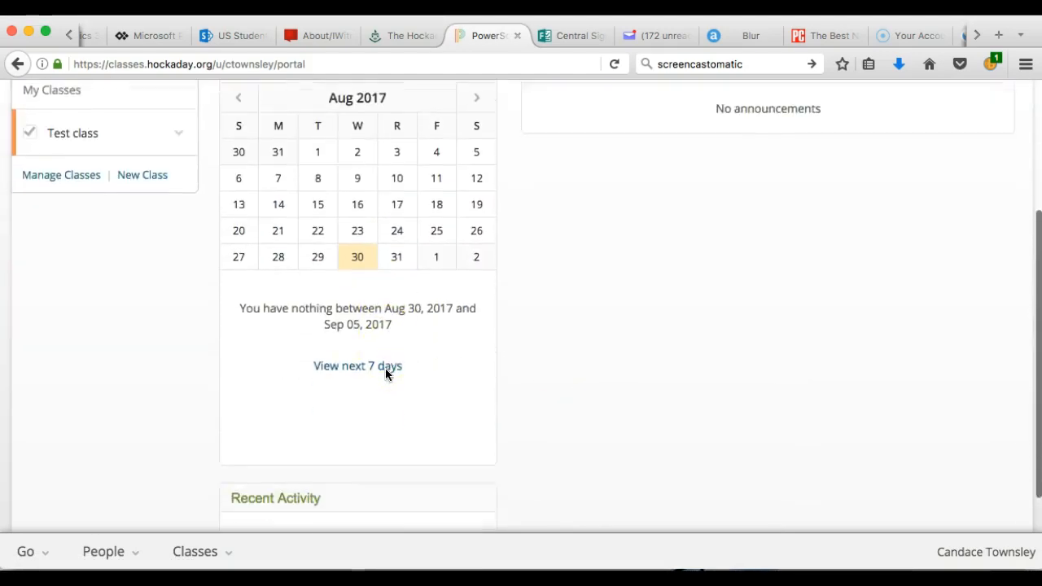
scroll("up", 3)
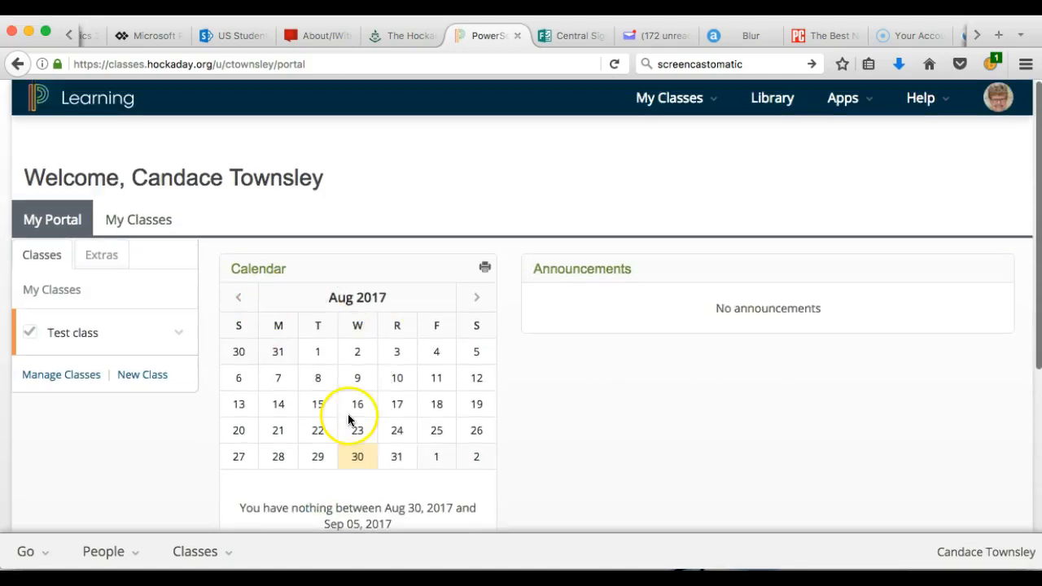
mouse_move(613, 403)
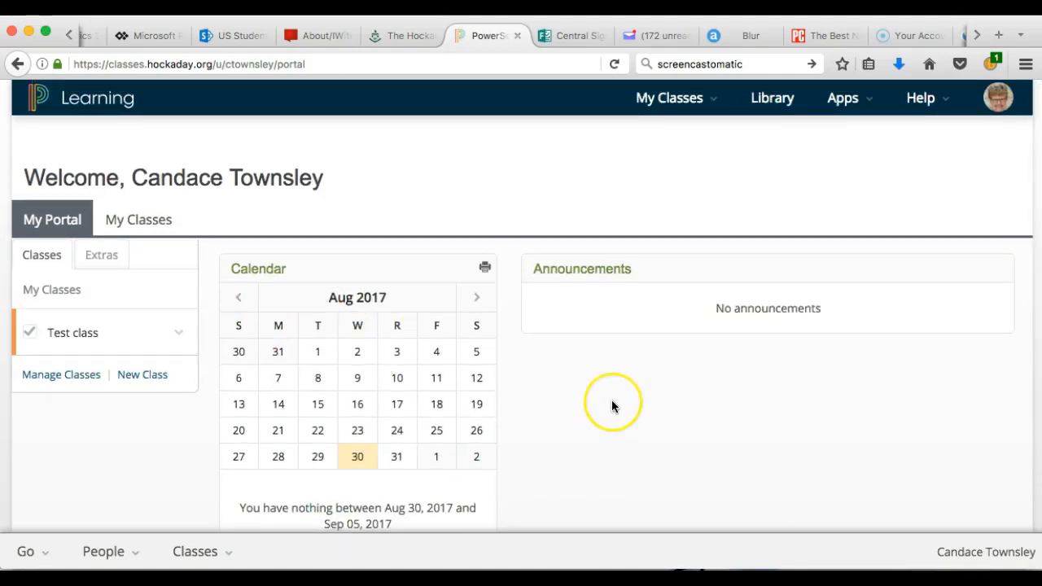
mouse_move(614, 406)
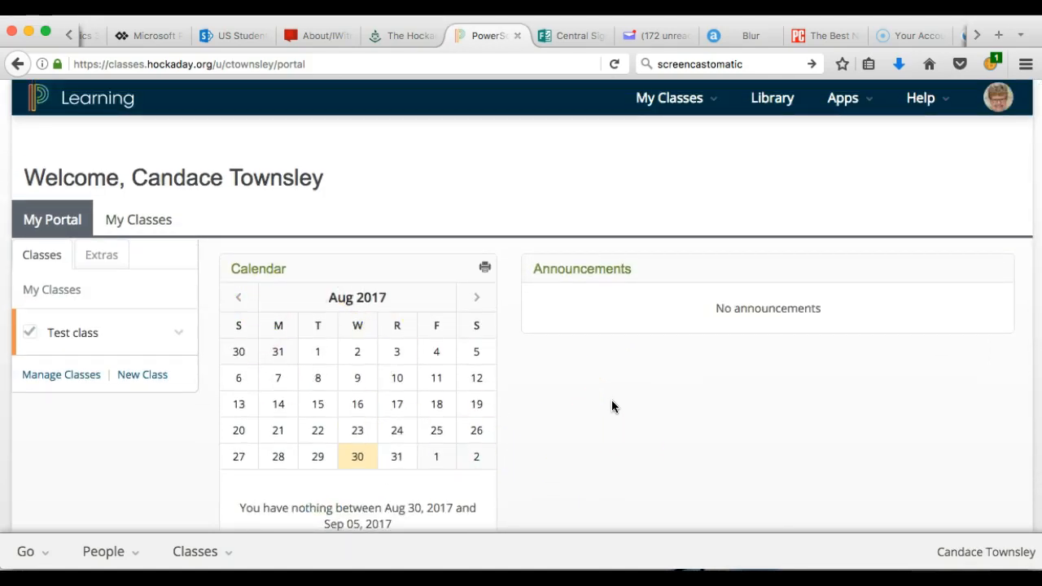
mouse_move(599, 409)
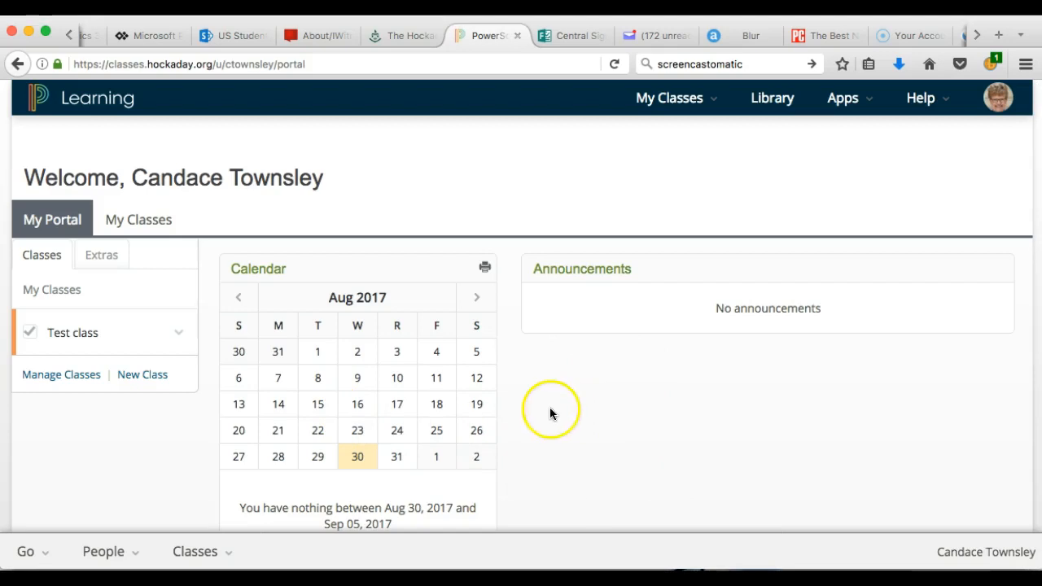
mouse_move(551, 409)
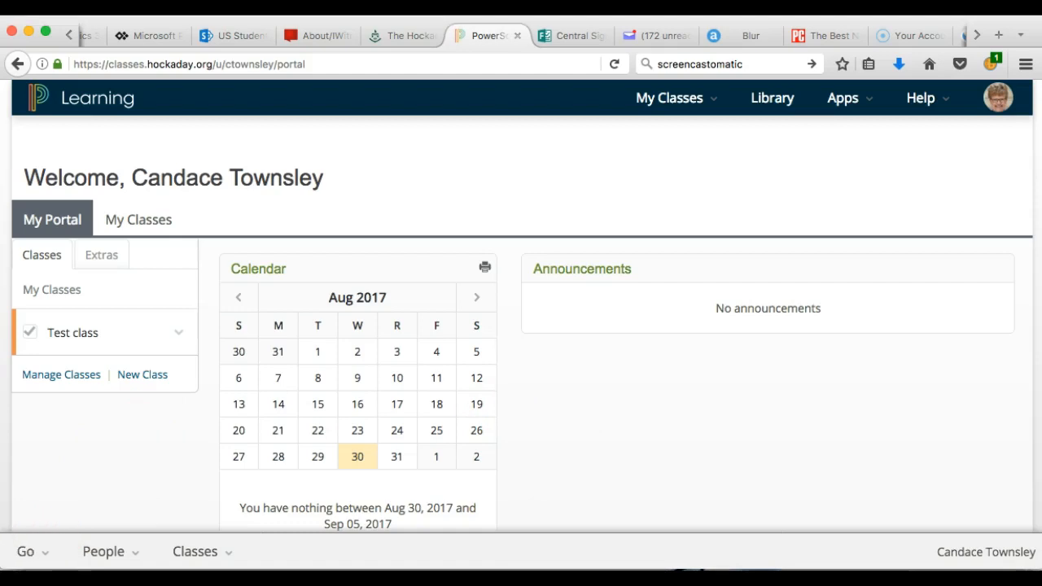